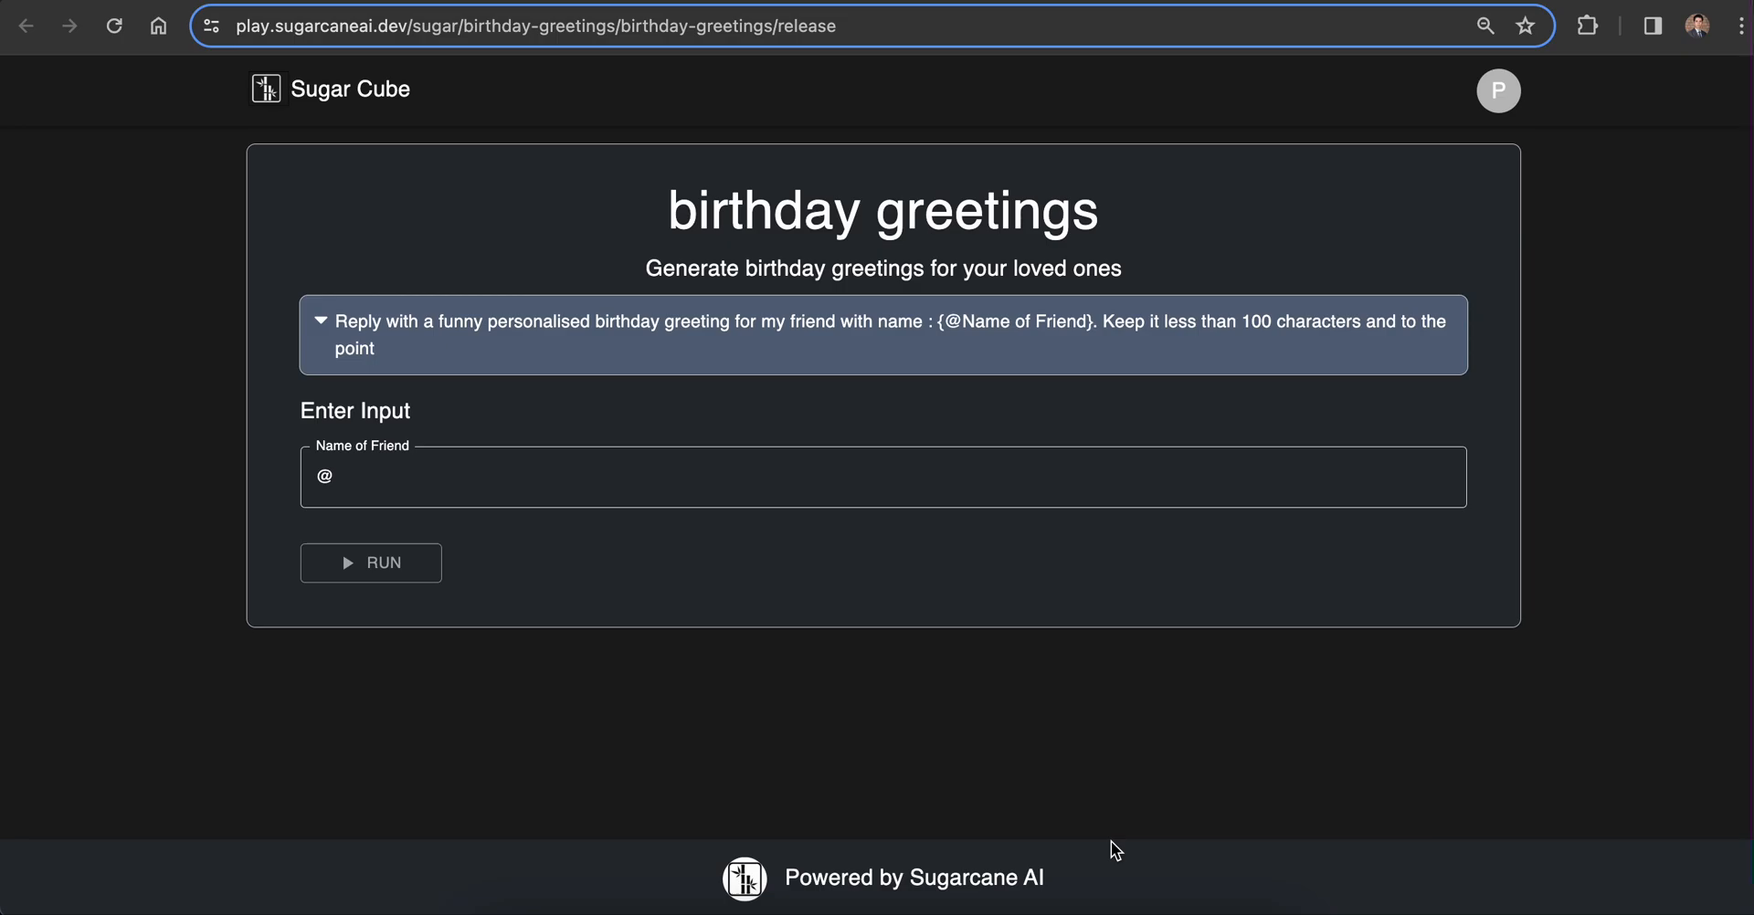
mouse_move(991, 691)
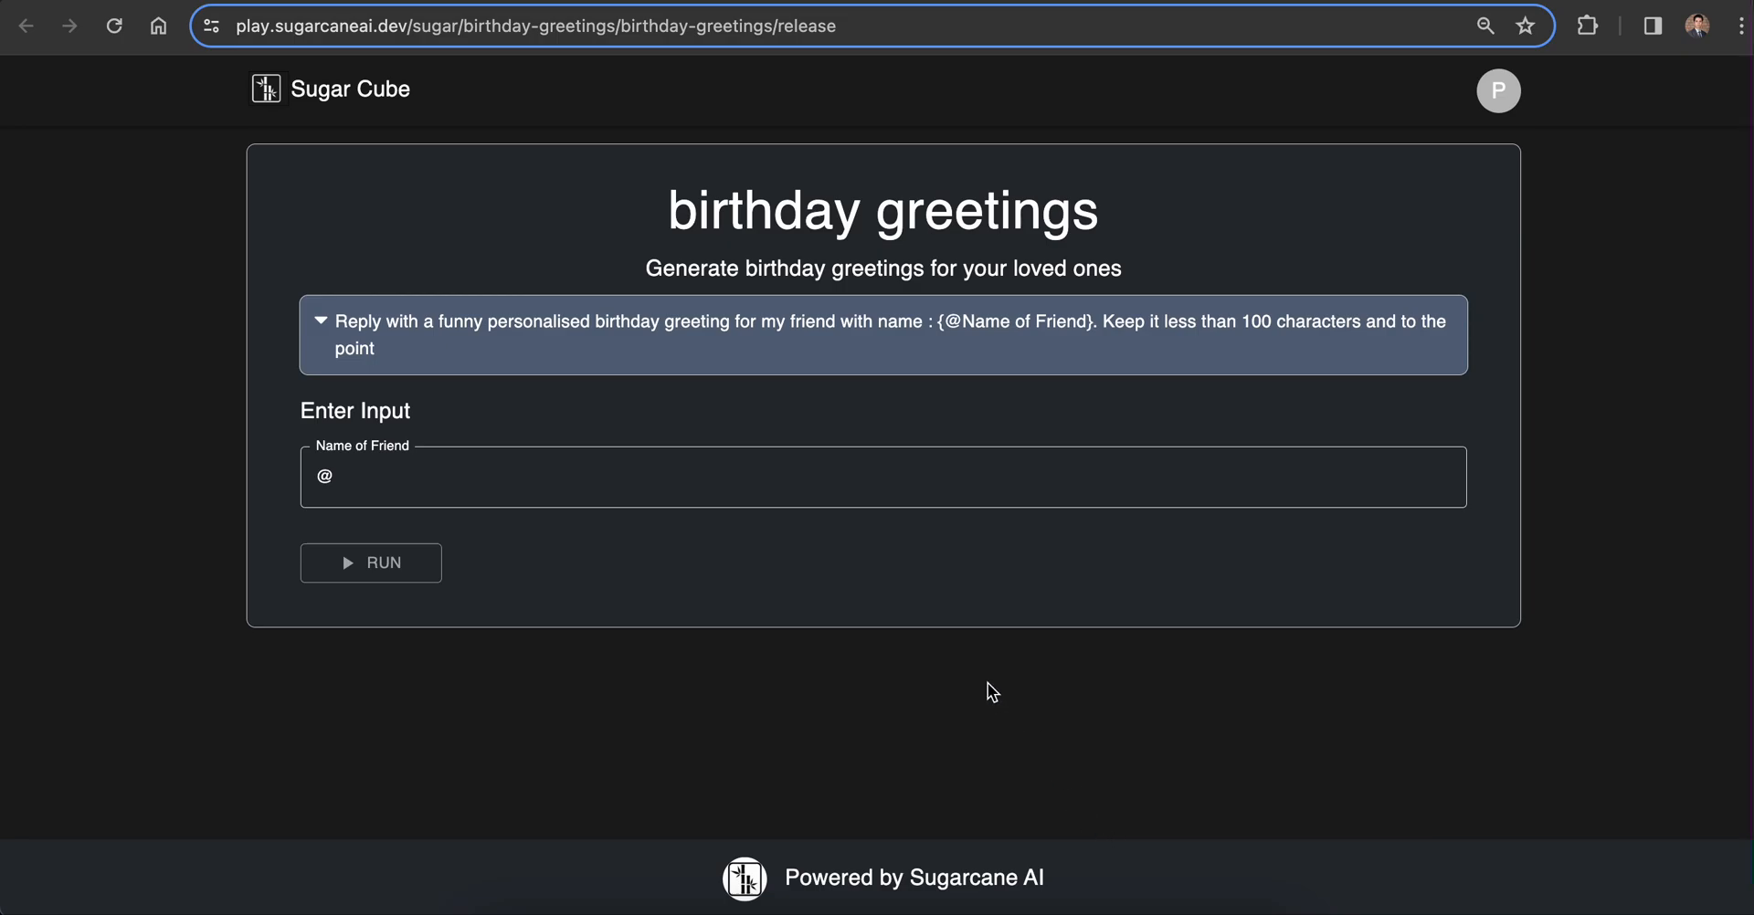
Step: Enter 'ravind' as the friend's name and run the birthday greetings Sugar Cube
text(ravinder)
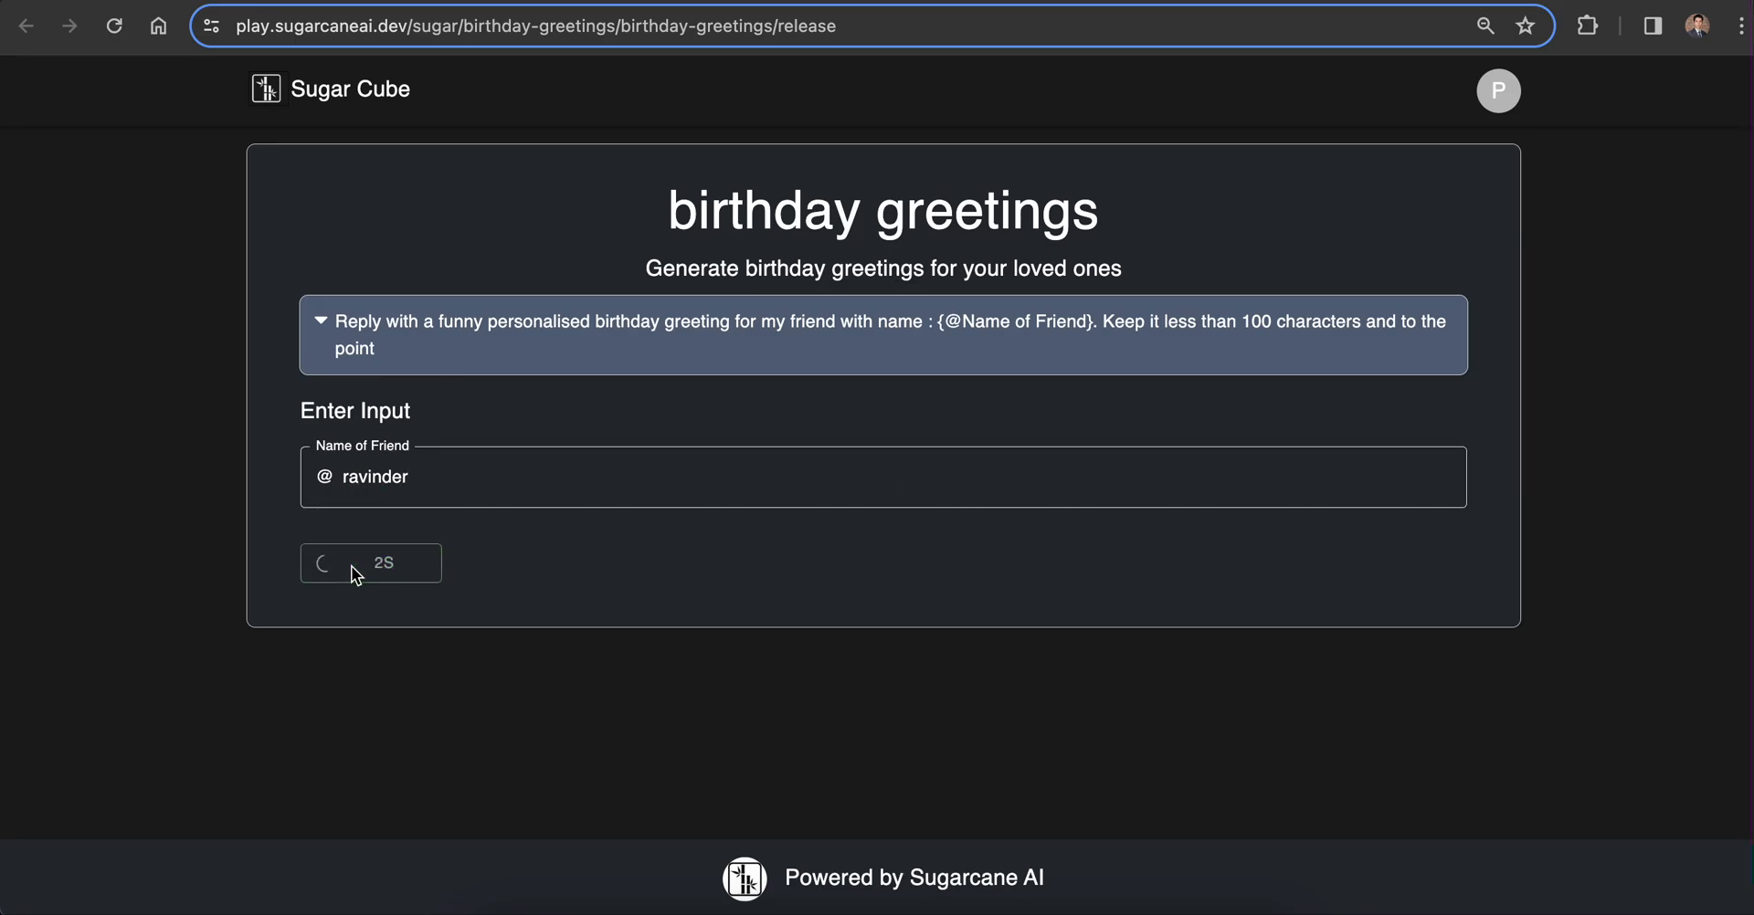
click(348, 563)
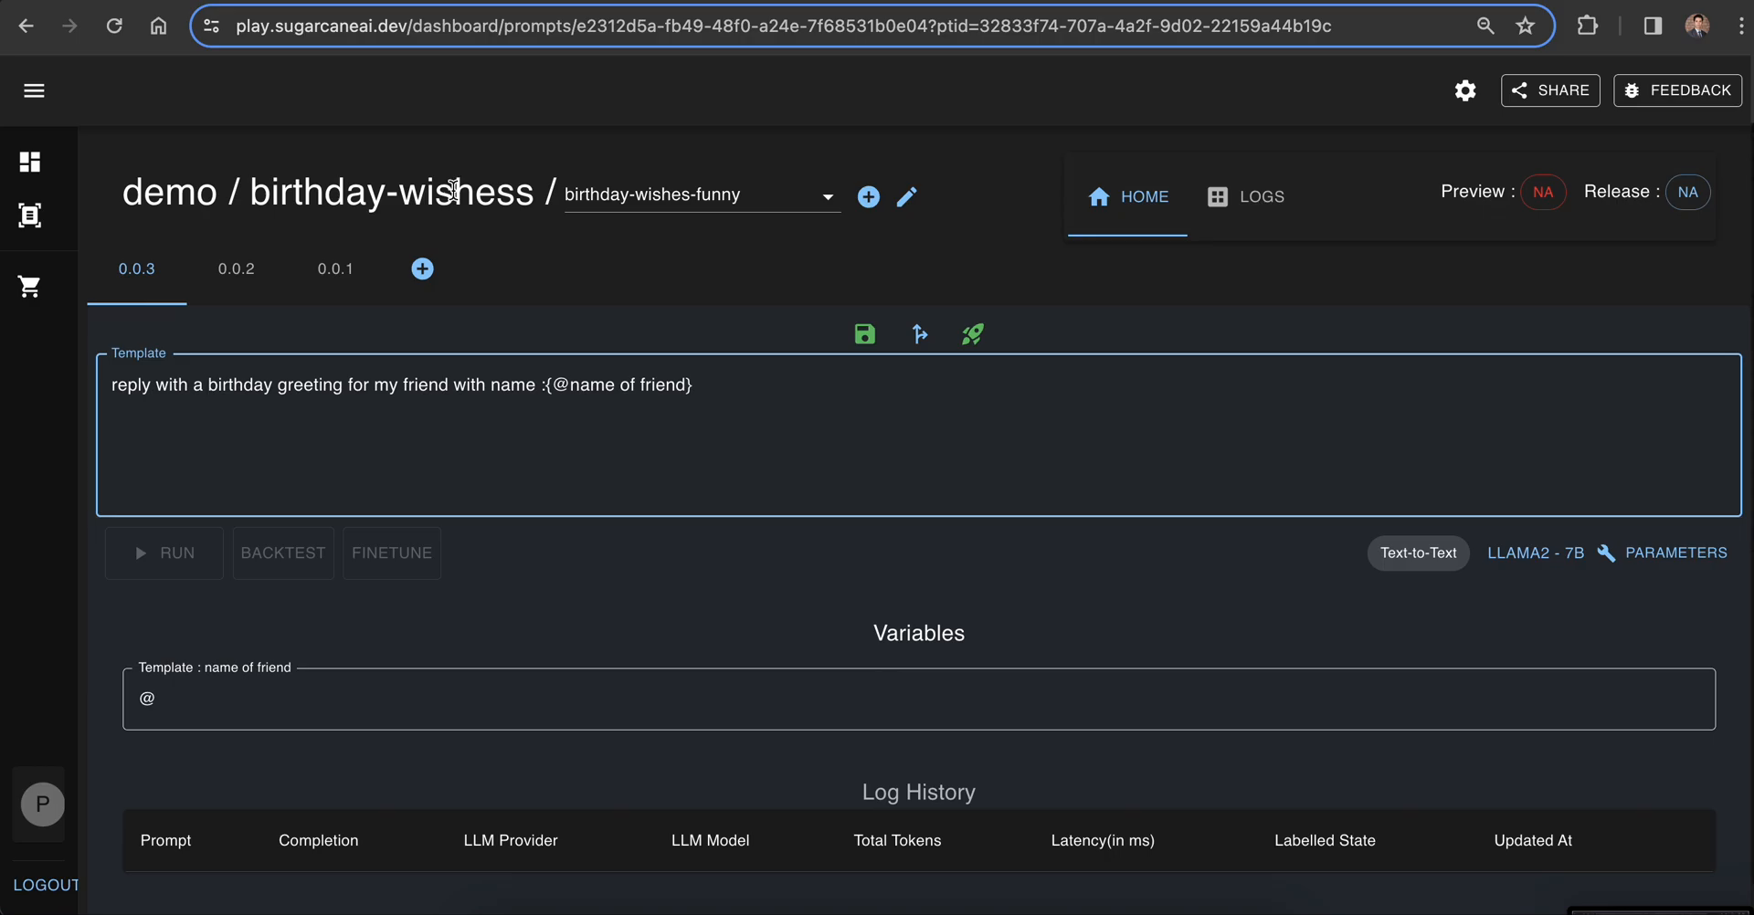
mouse_move(463, 222)
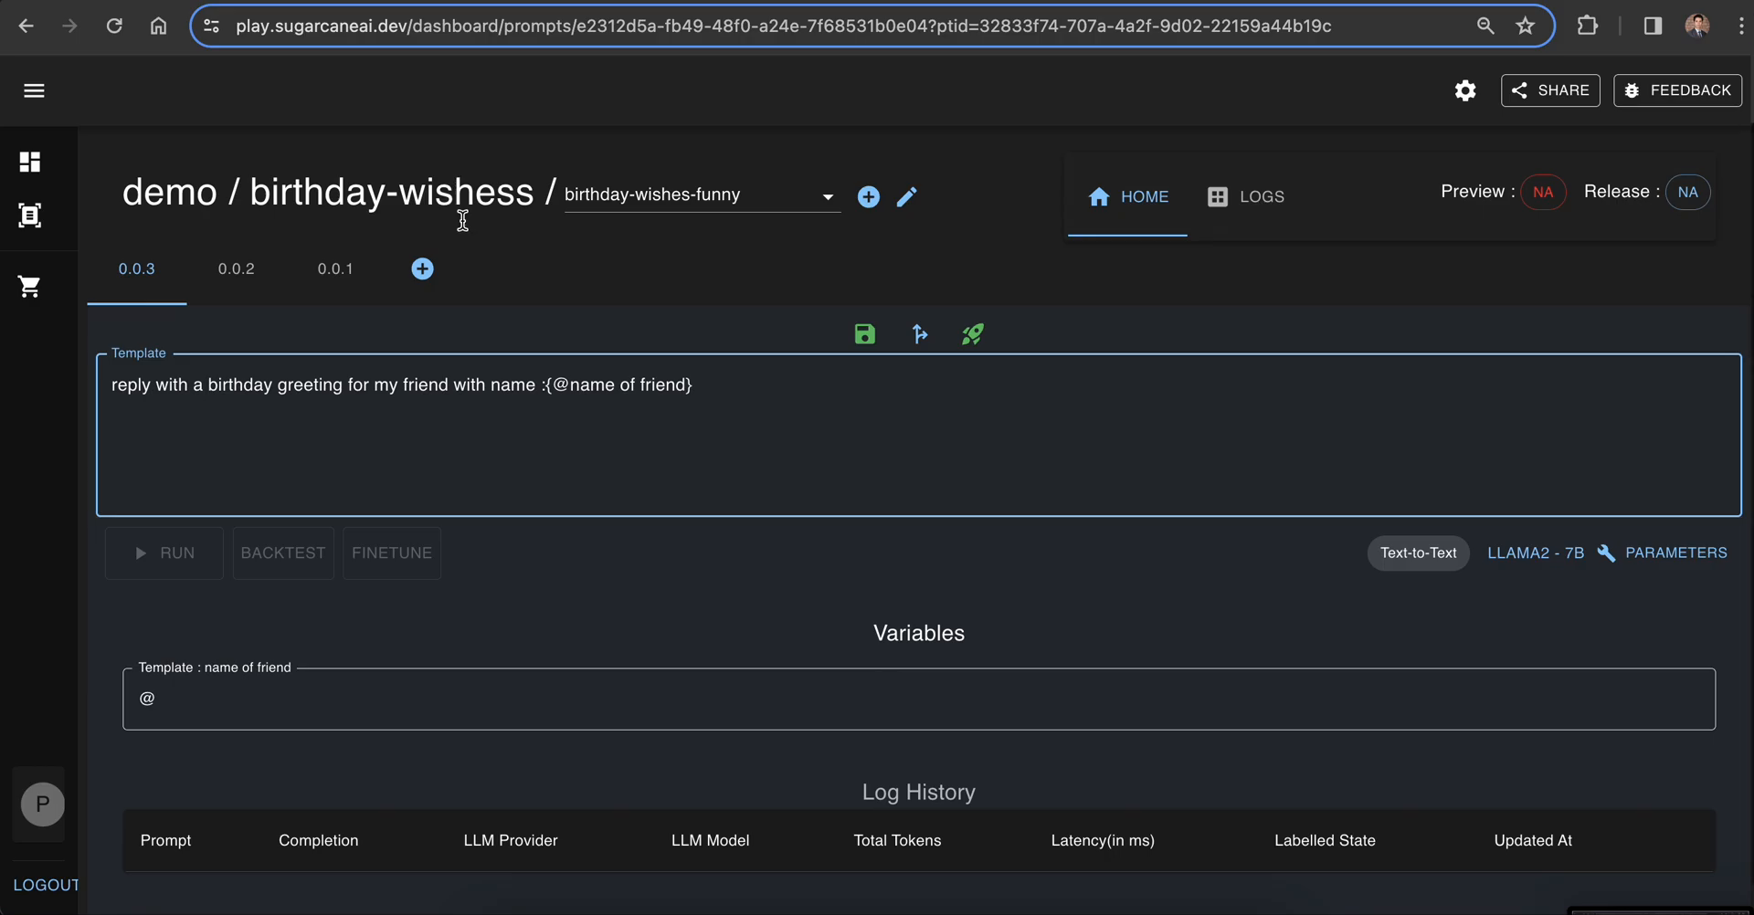
mouse_move(559, 413)
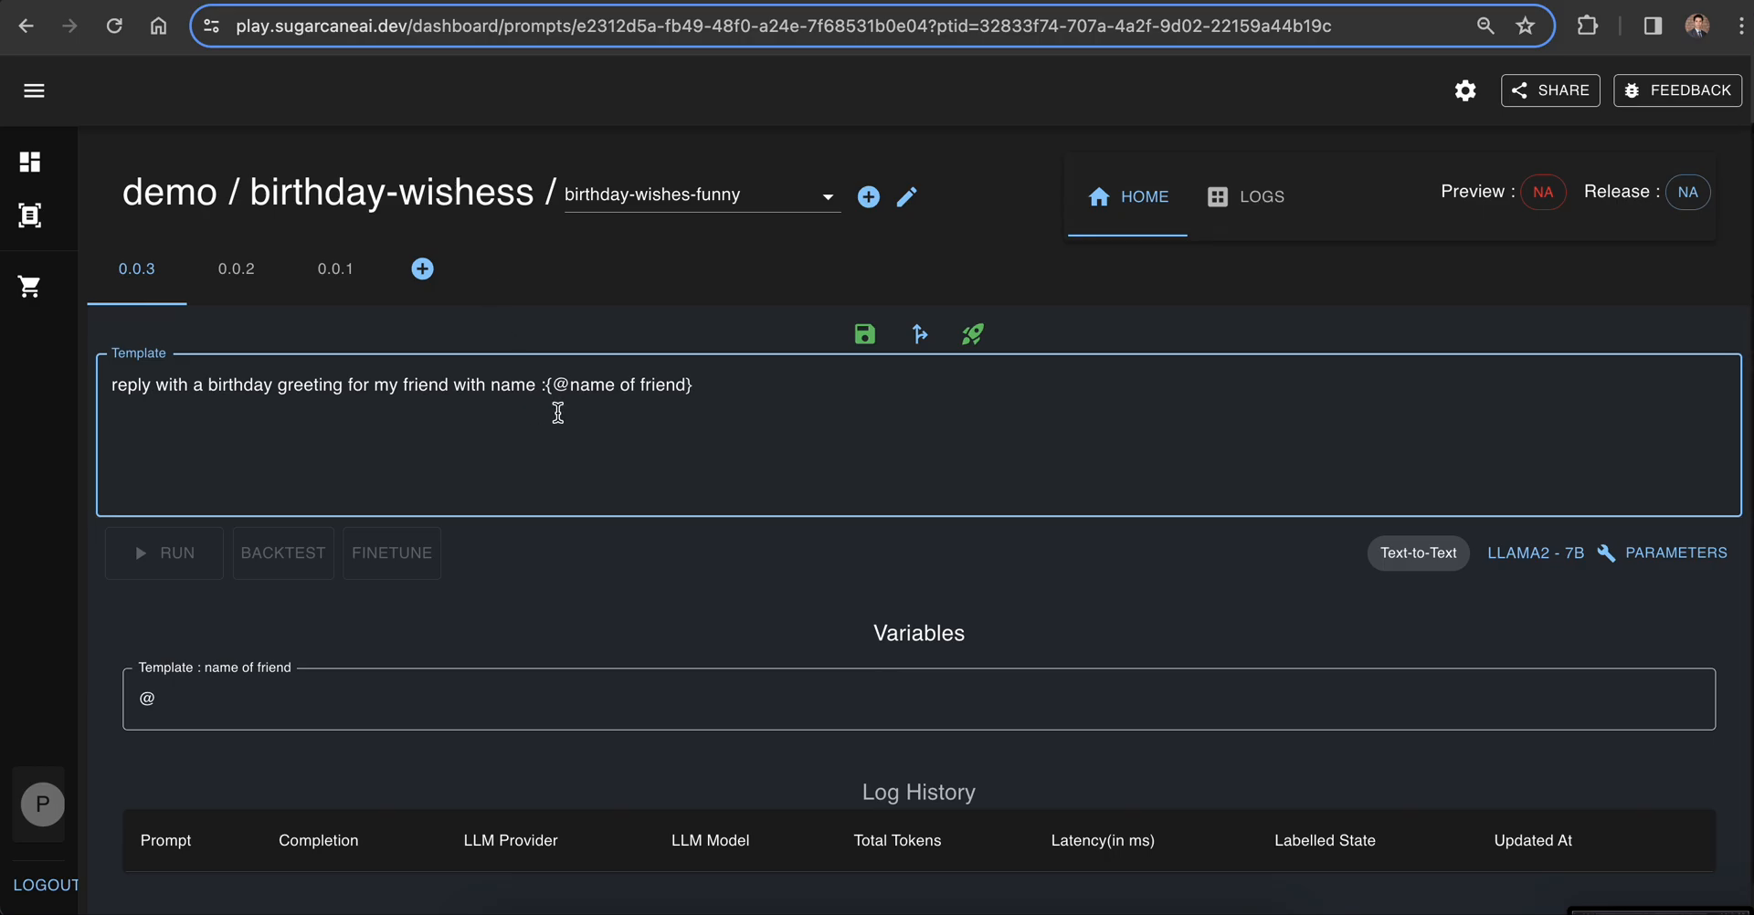
mouse_move(919, 335)
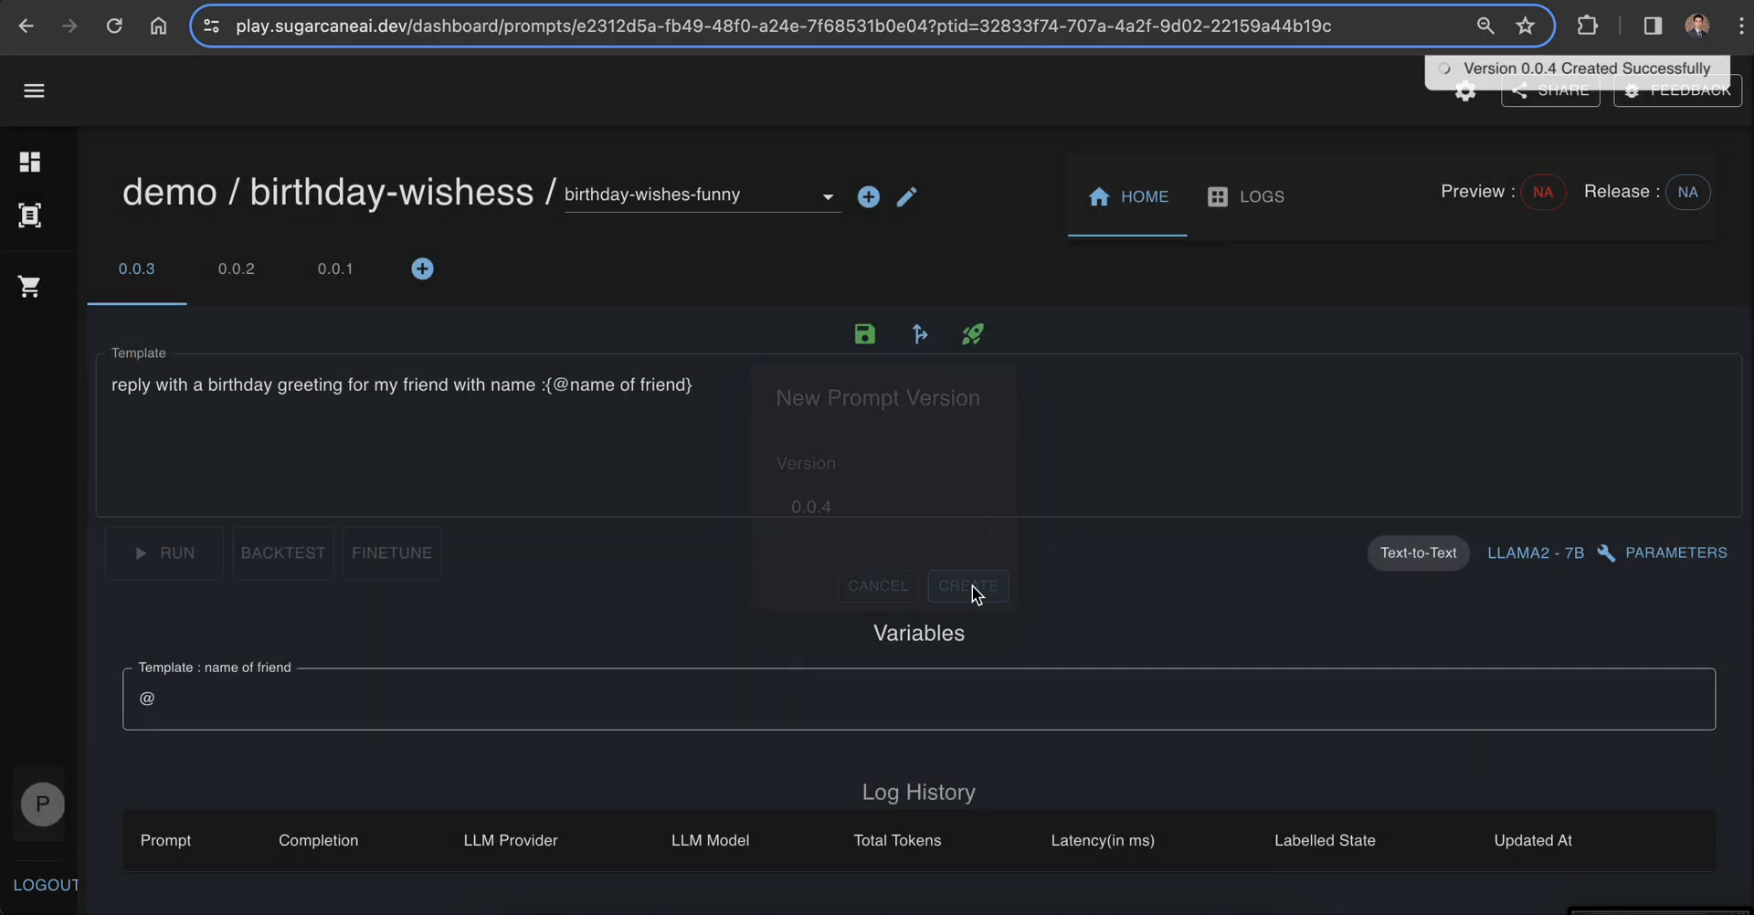
Step: Place the cursor before 'birthday' in the version 0.0.4 template
click(967, 586)
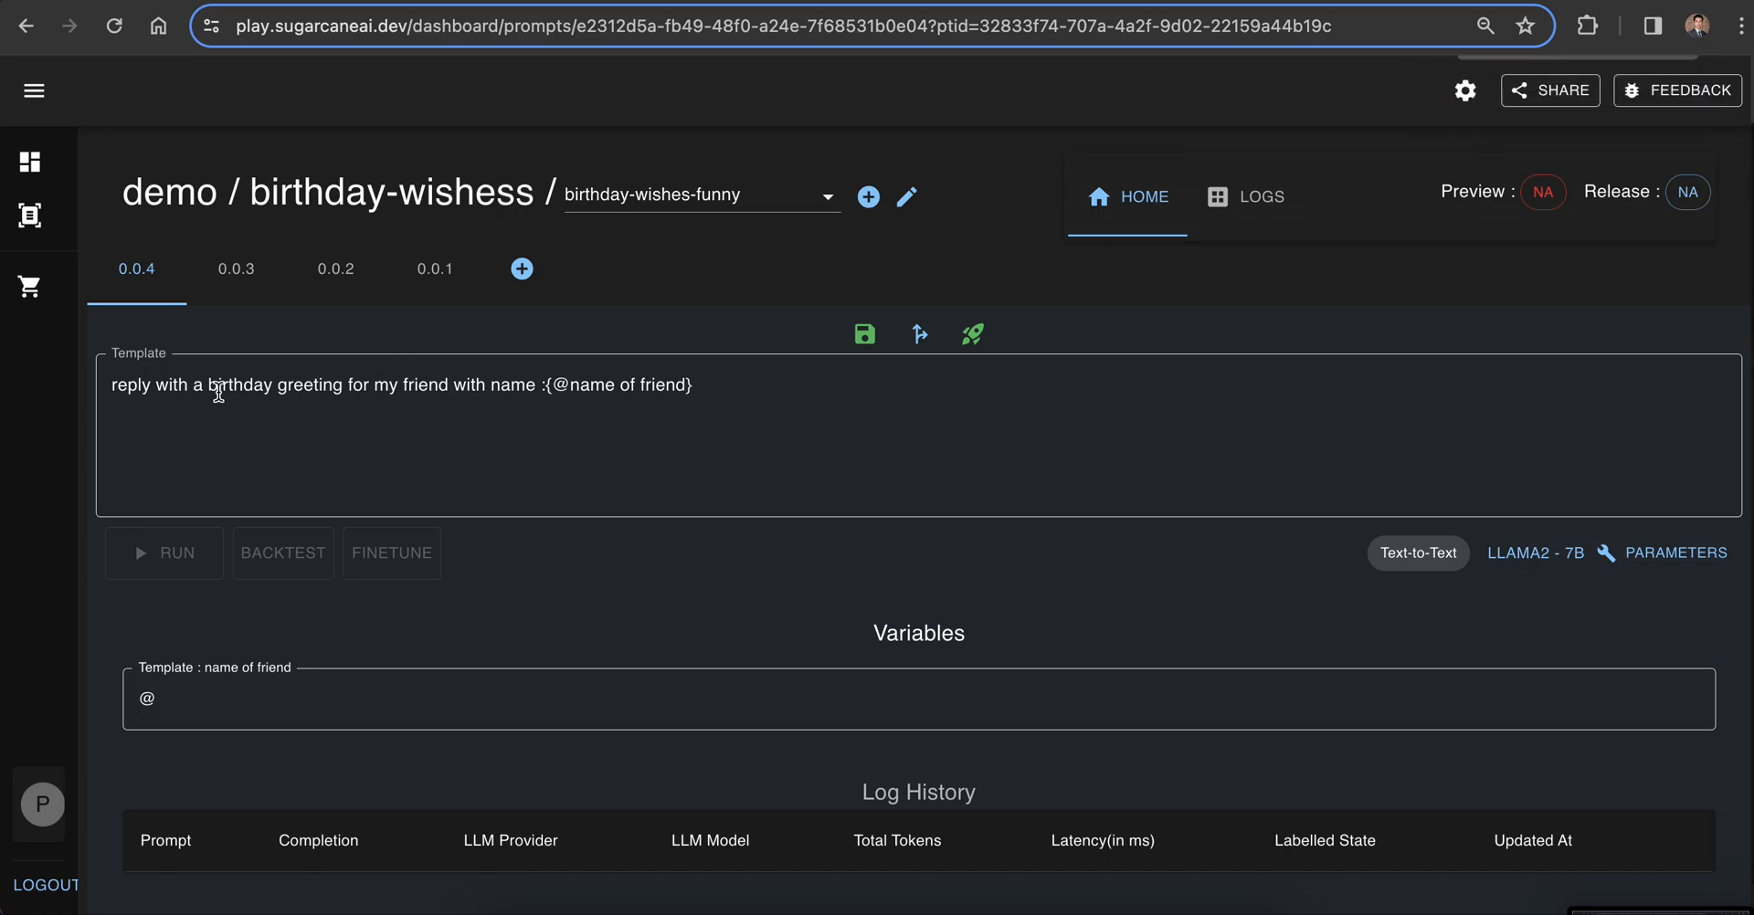
mouse_move(162, 393)
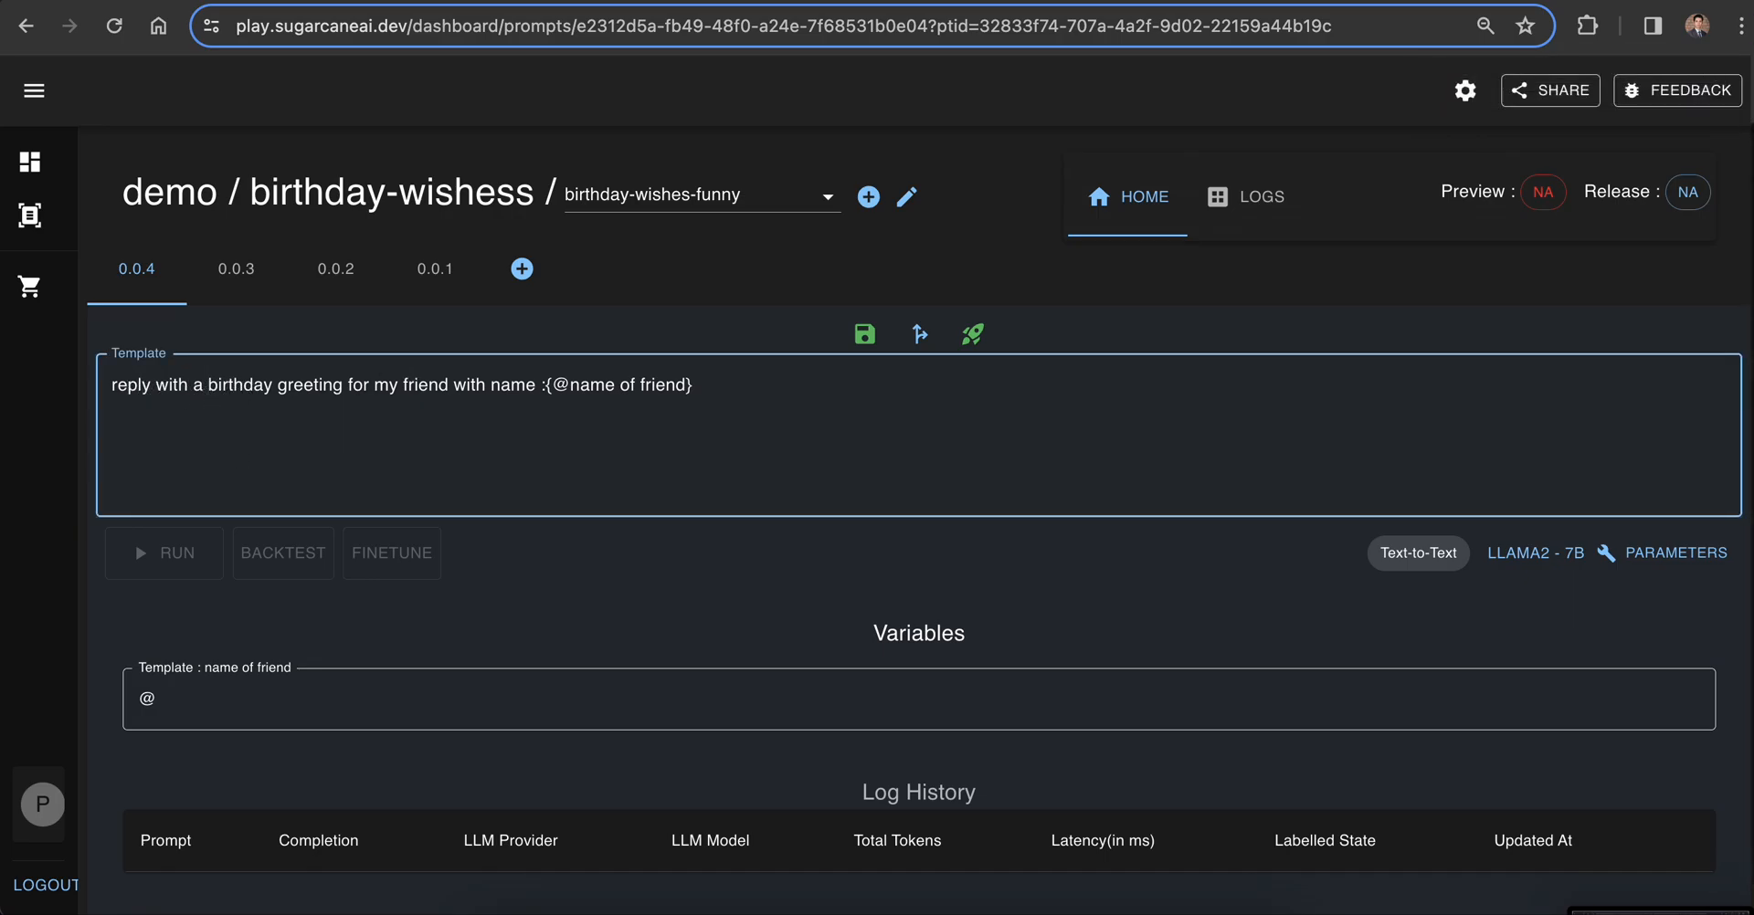
Step: Add 'funny' before 'birthday' in the template and test it with Ravinder as the friend
text(funny)
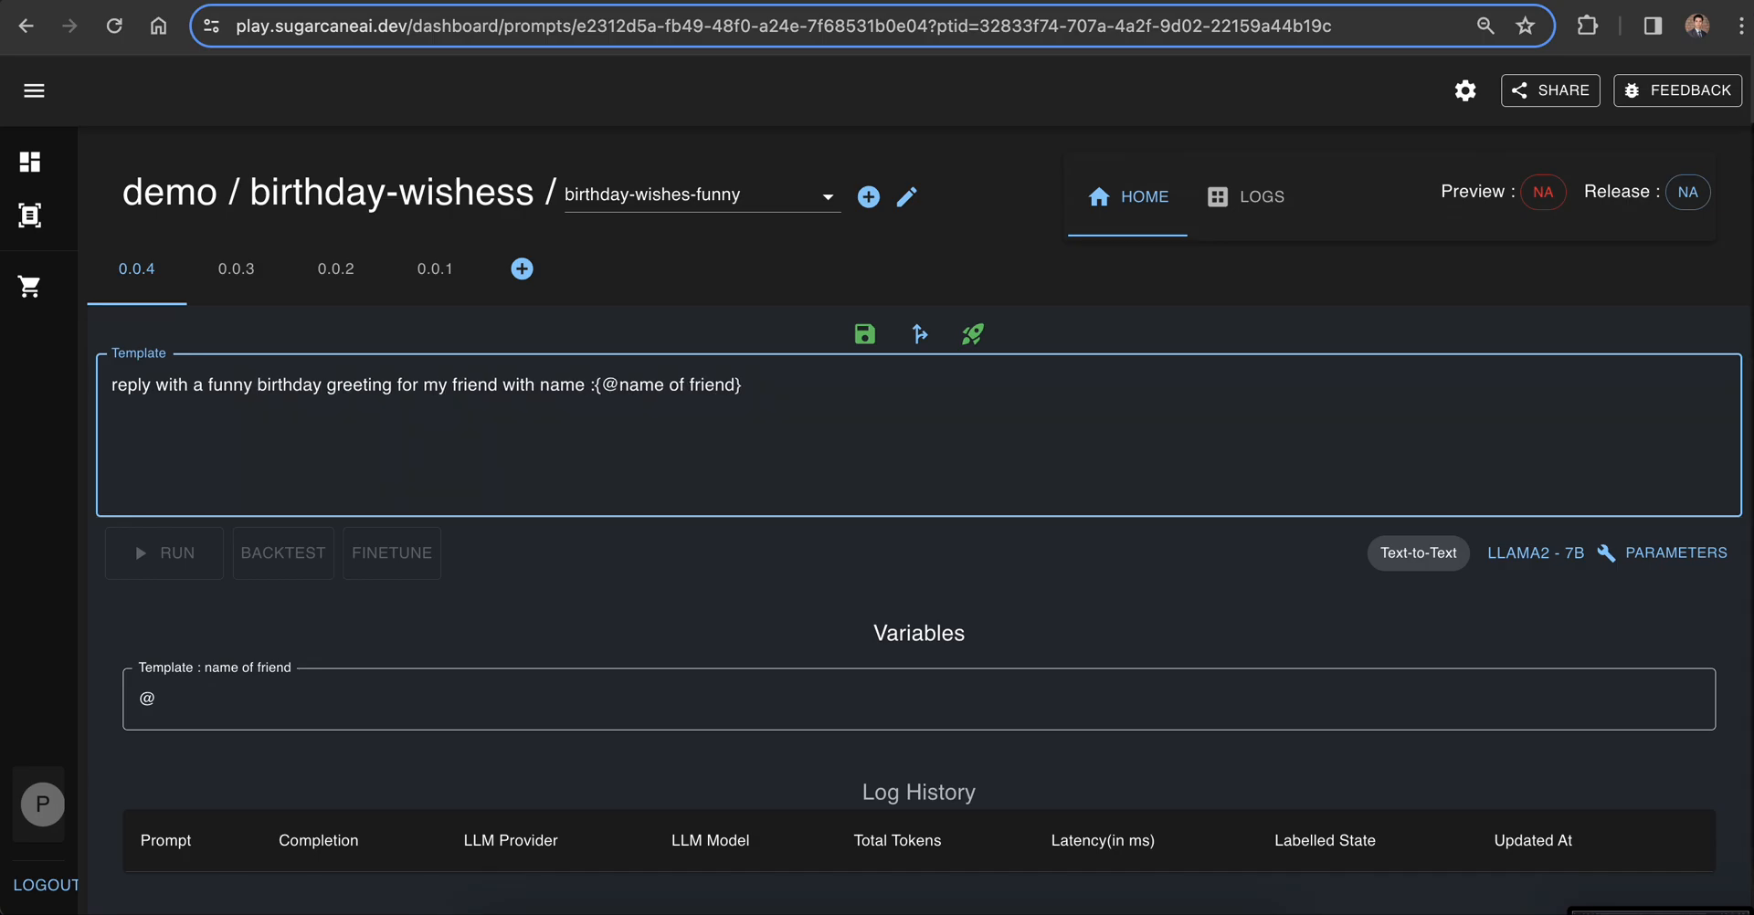
click(864, 334)
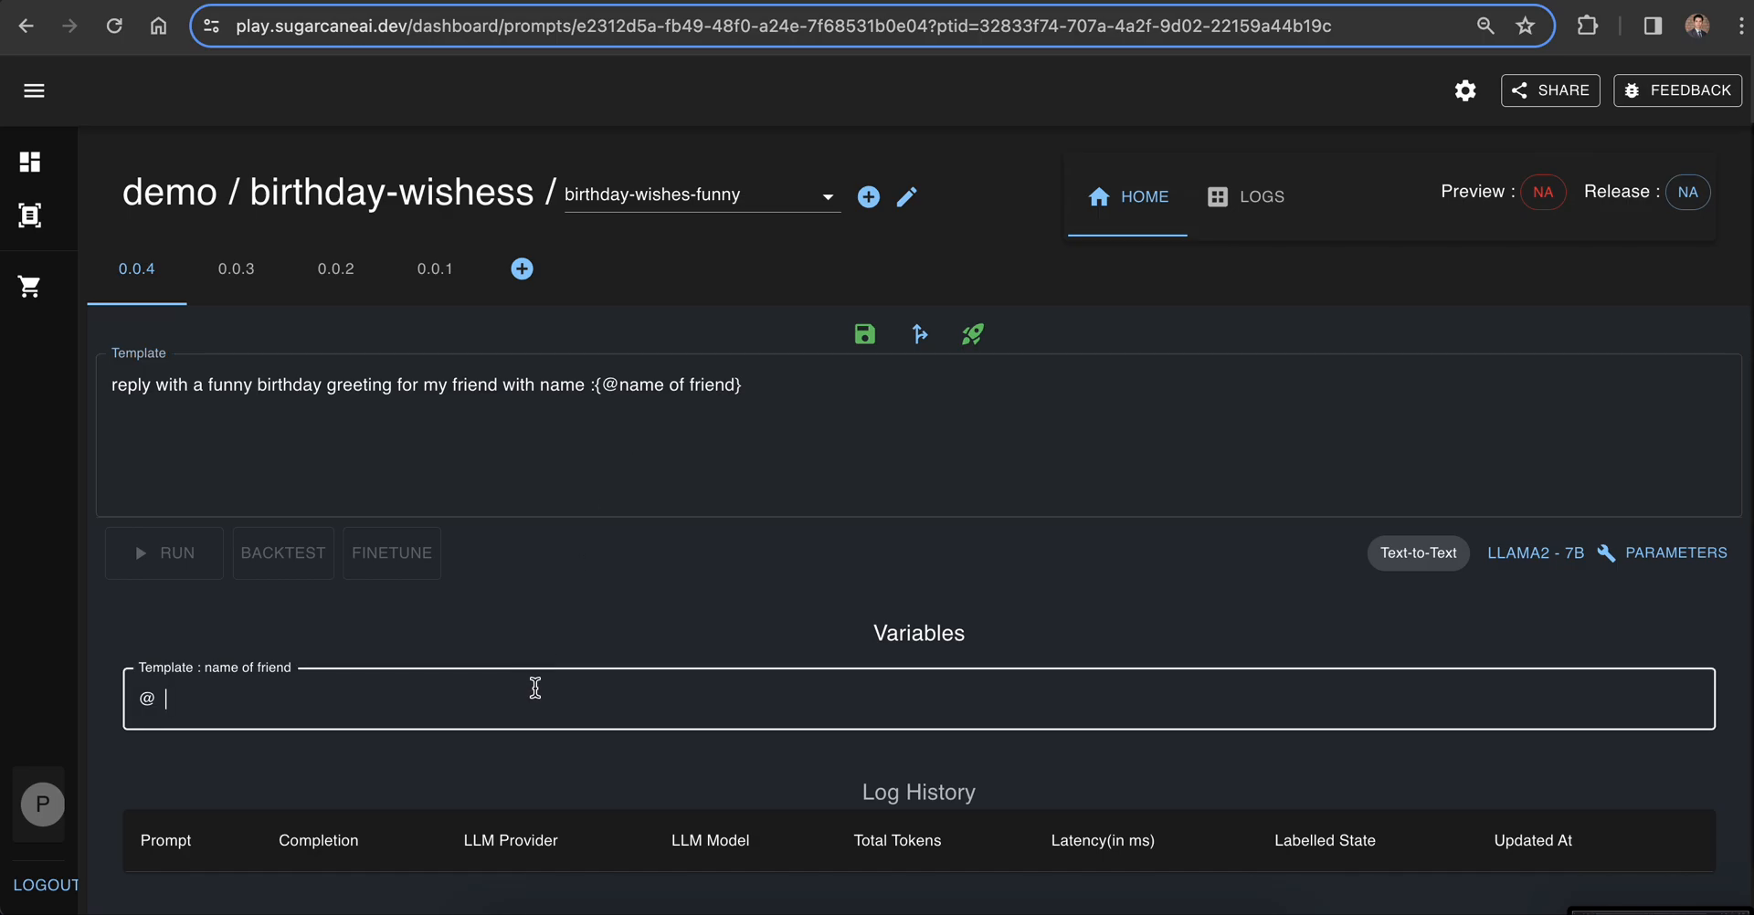
text(Ravinder)
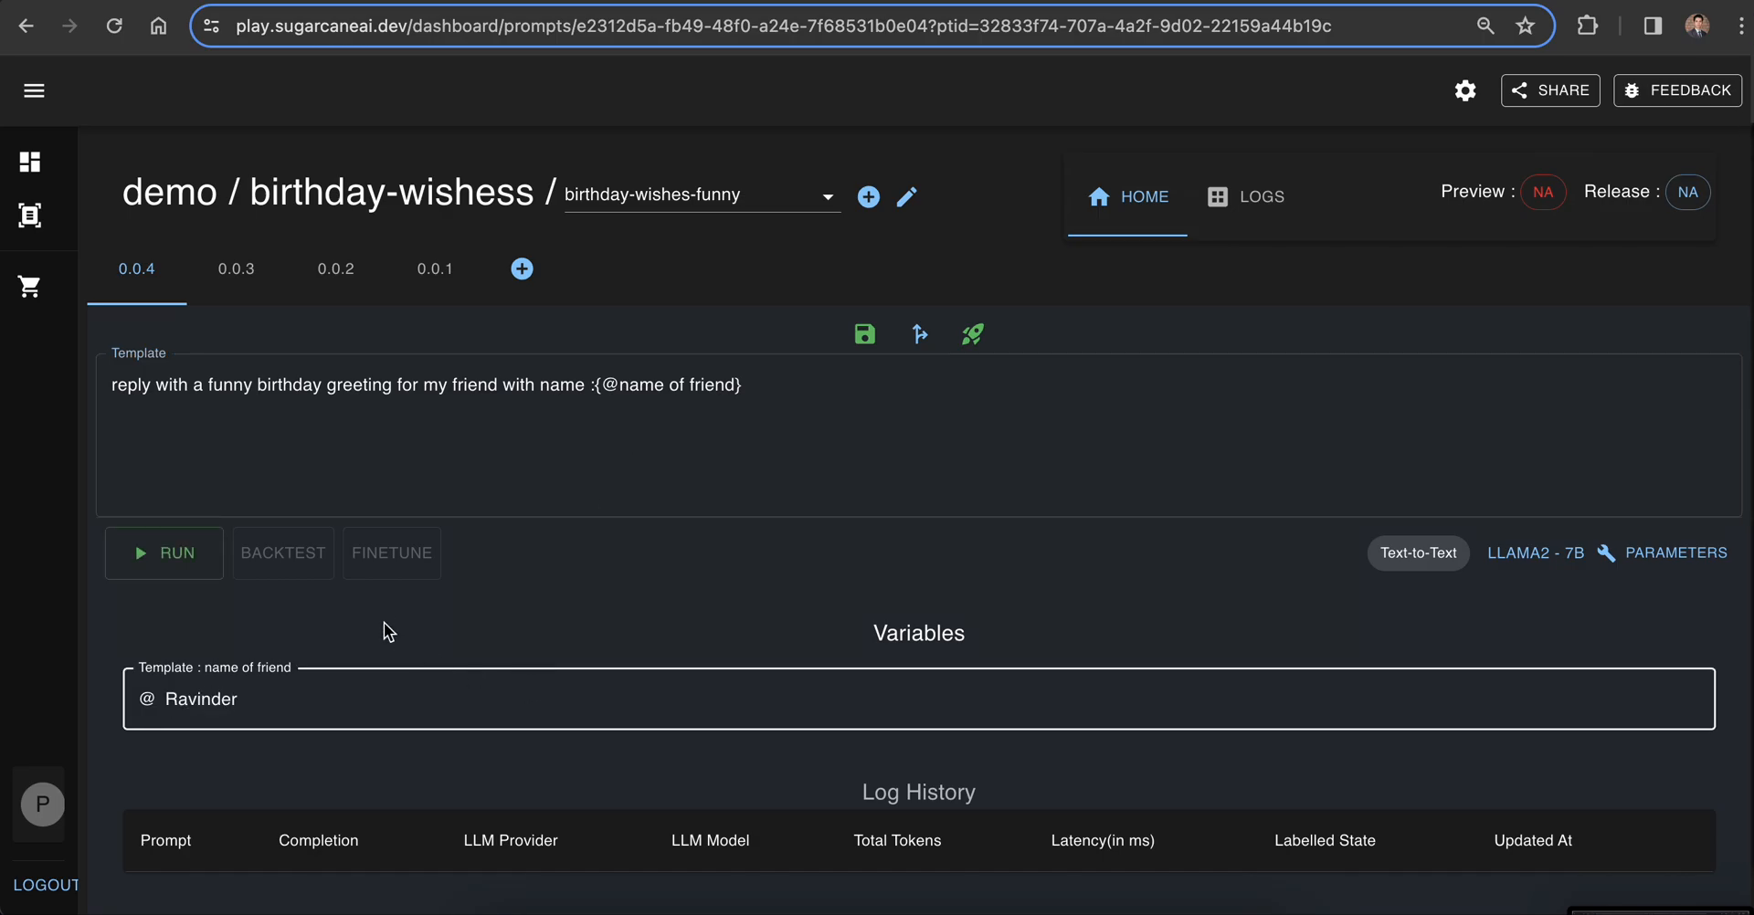
click(164, 553)
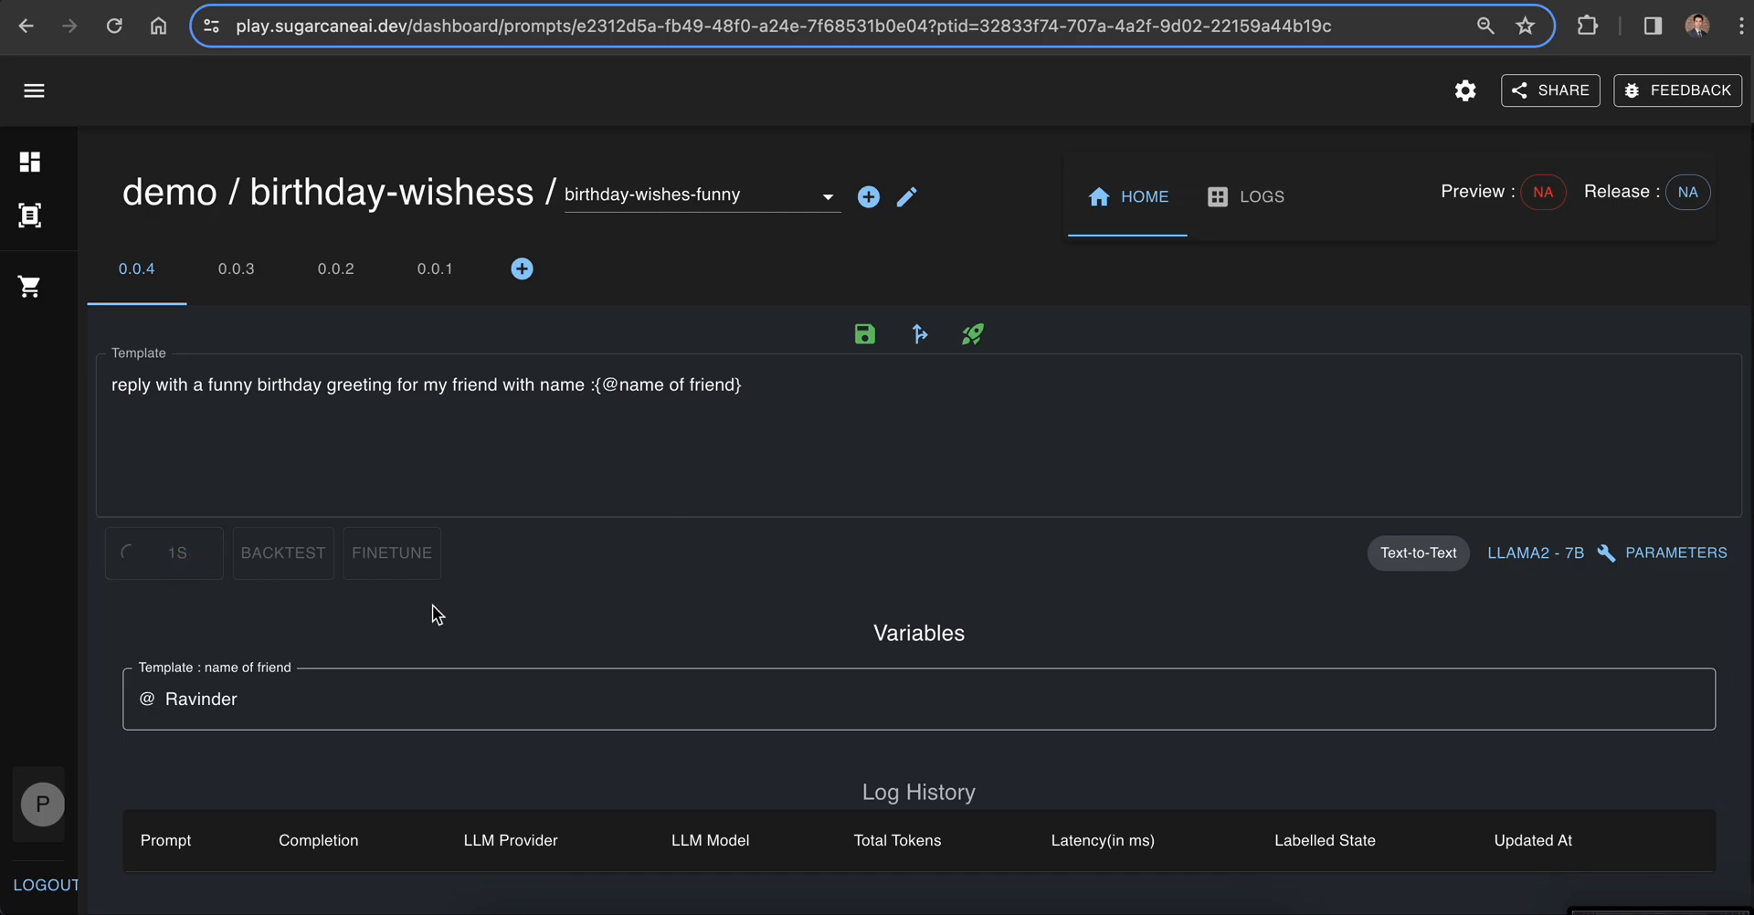
click(163, 553)
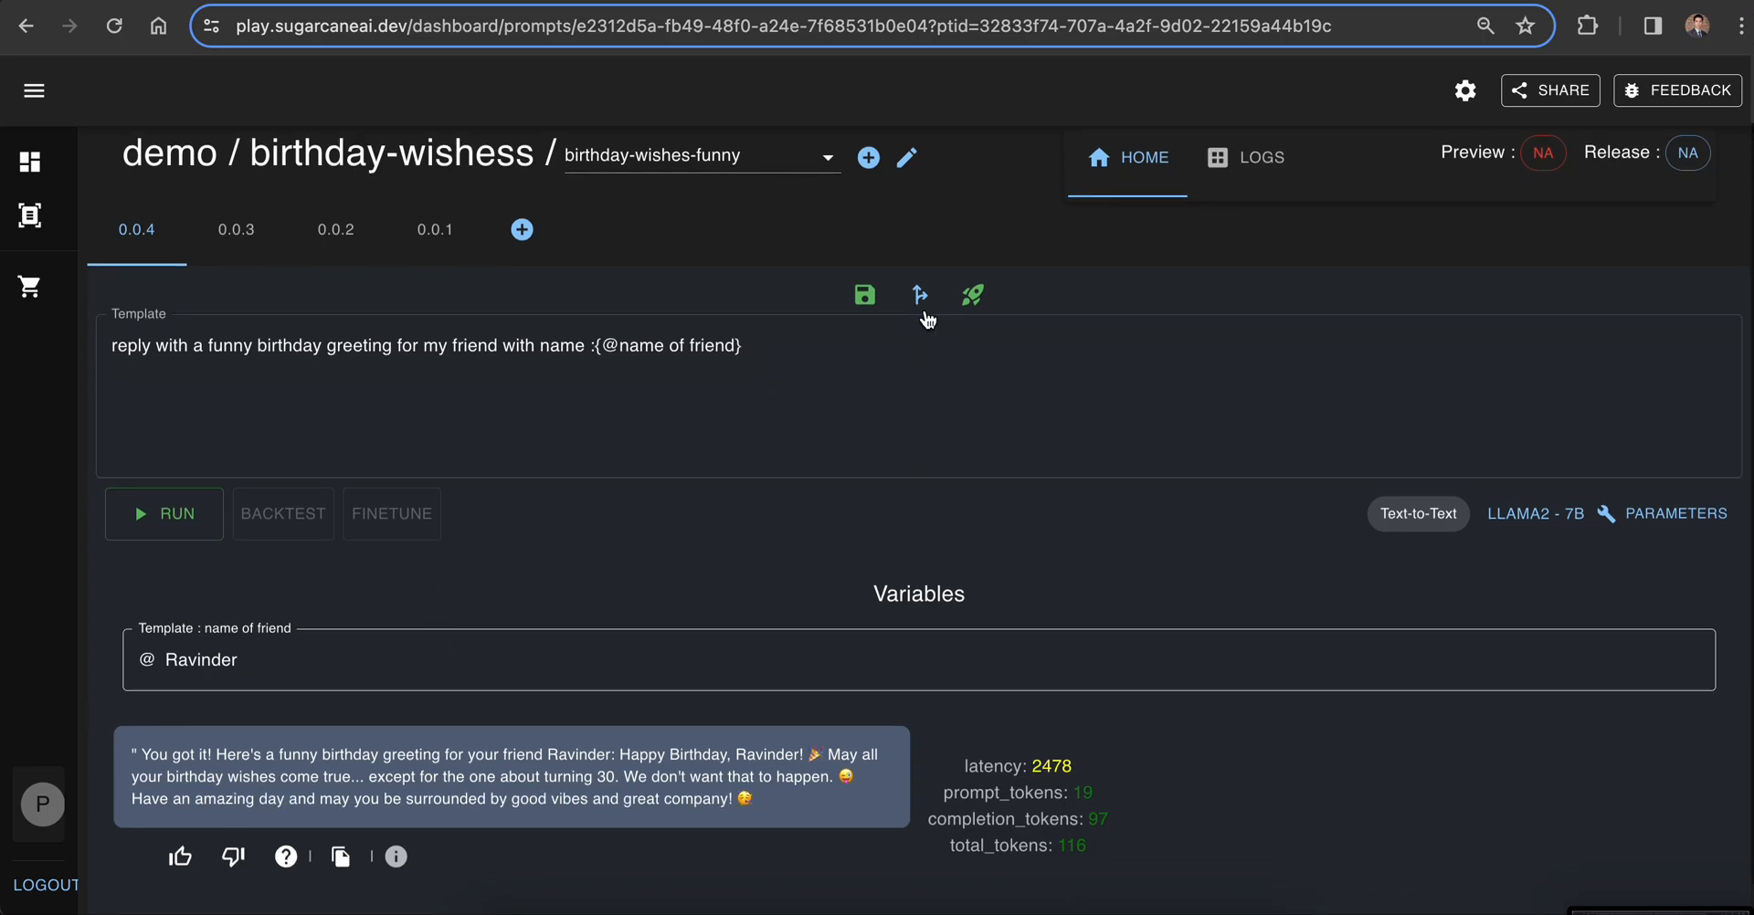
Step: Save version 0.0.4 and deploy it to the Release environment
click(864, 294)
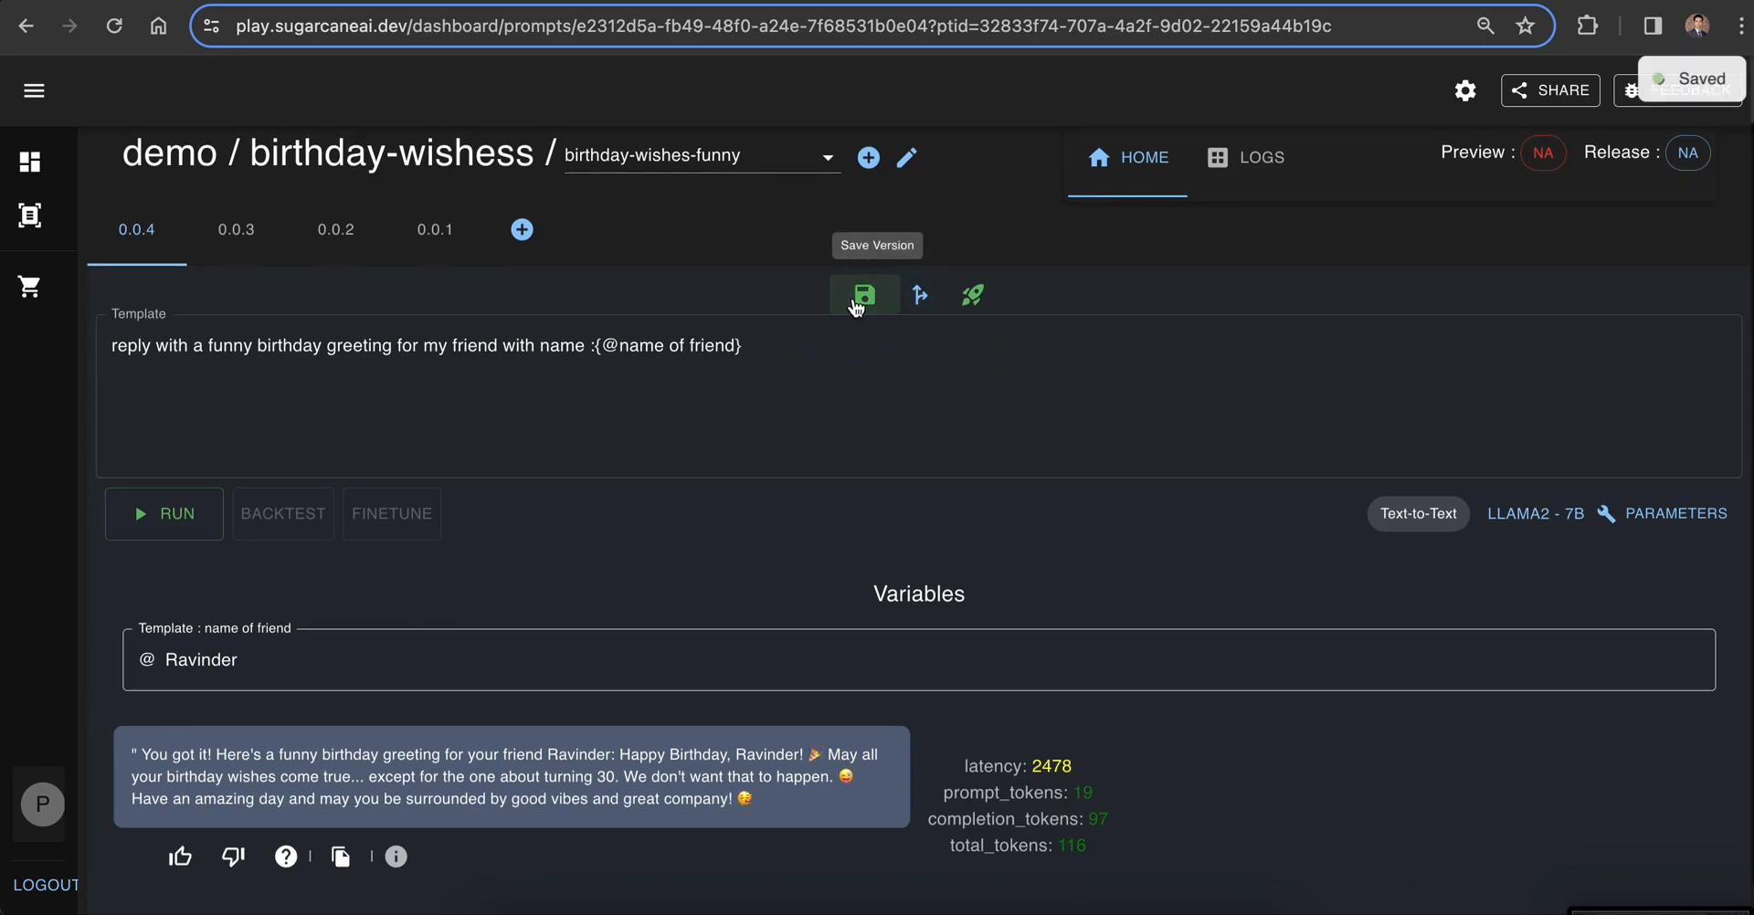
mouse_move(972, 294)
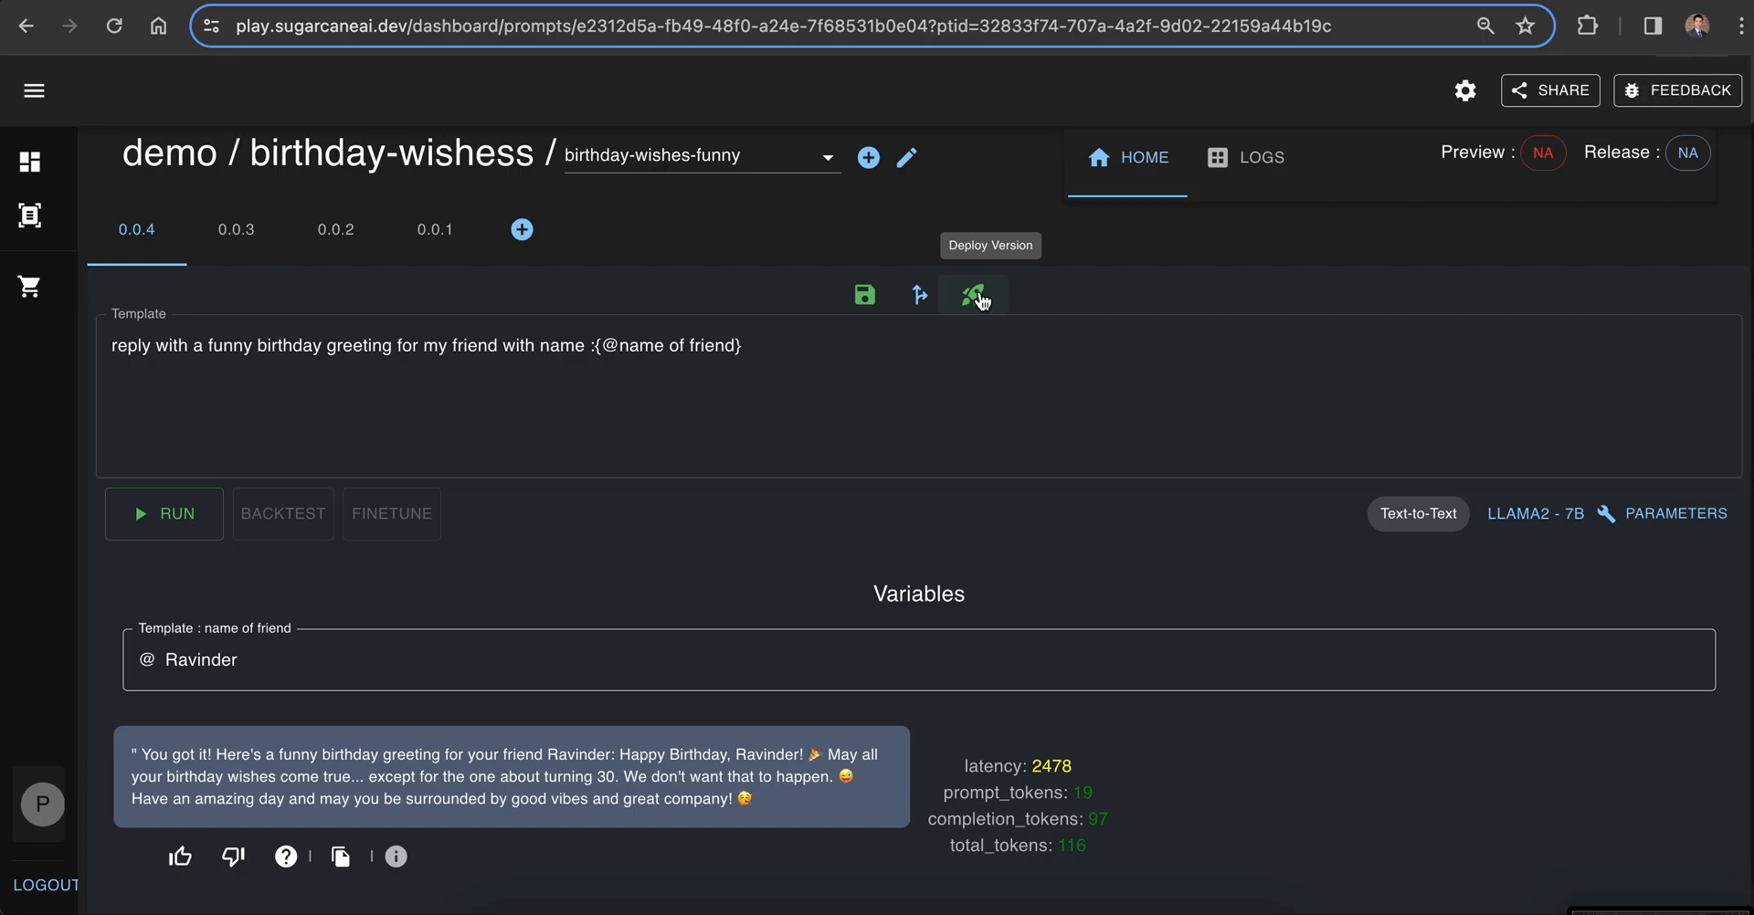
click(972, 294)
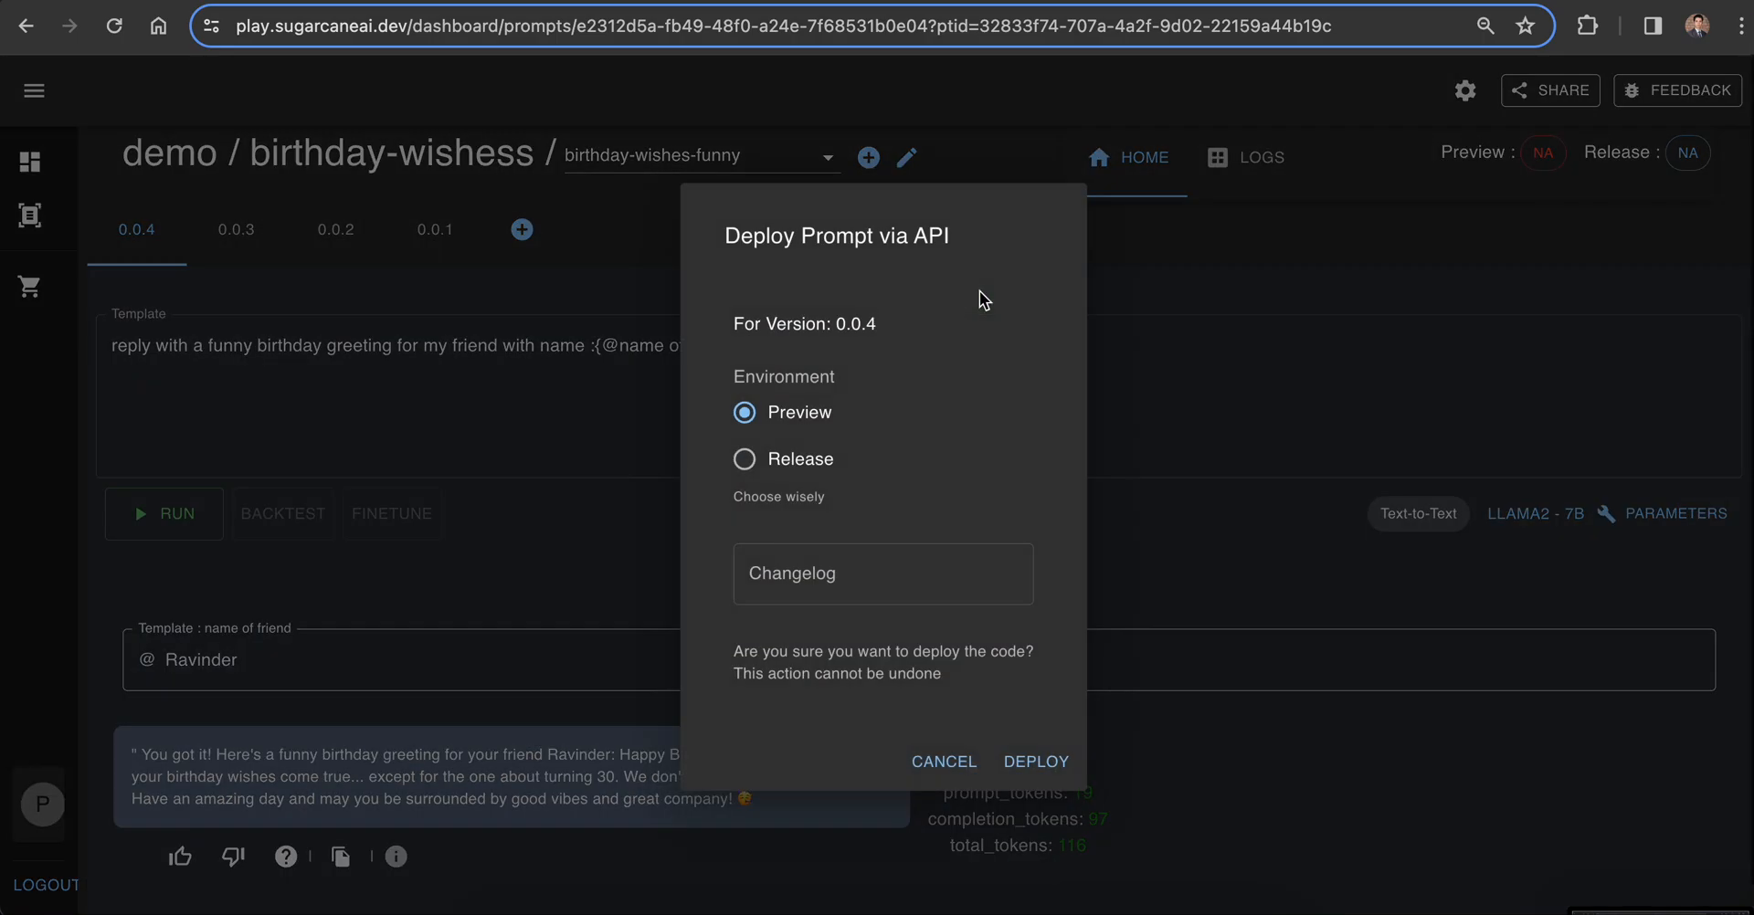
mouse_move(833, 431)
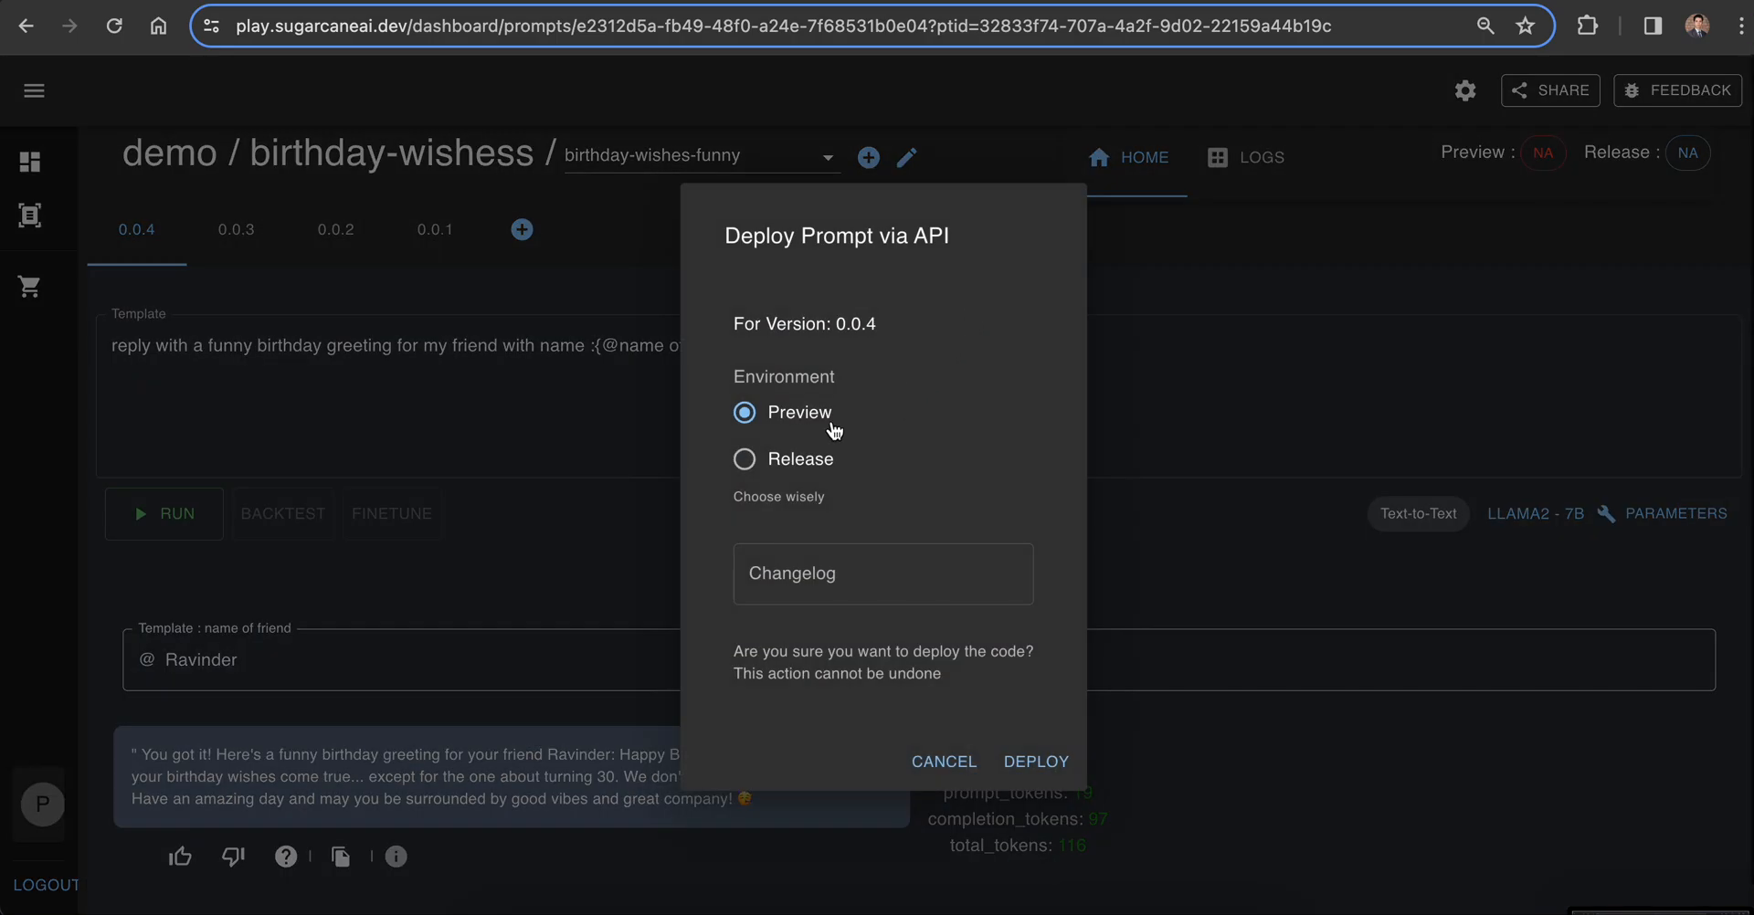
mouse_move(824, 469)
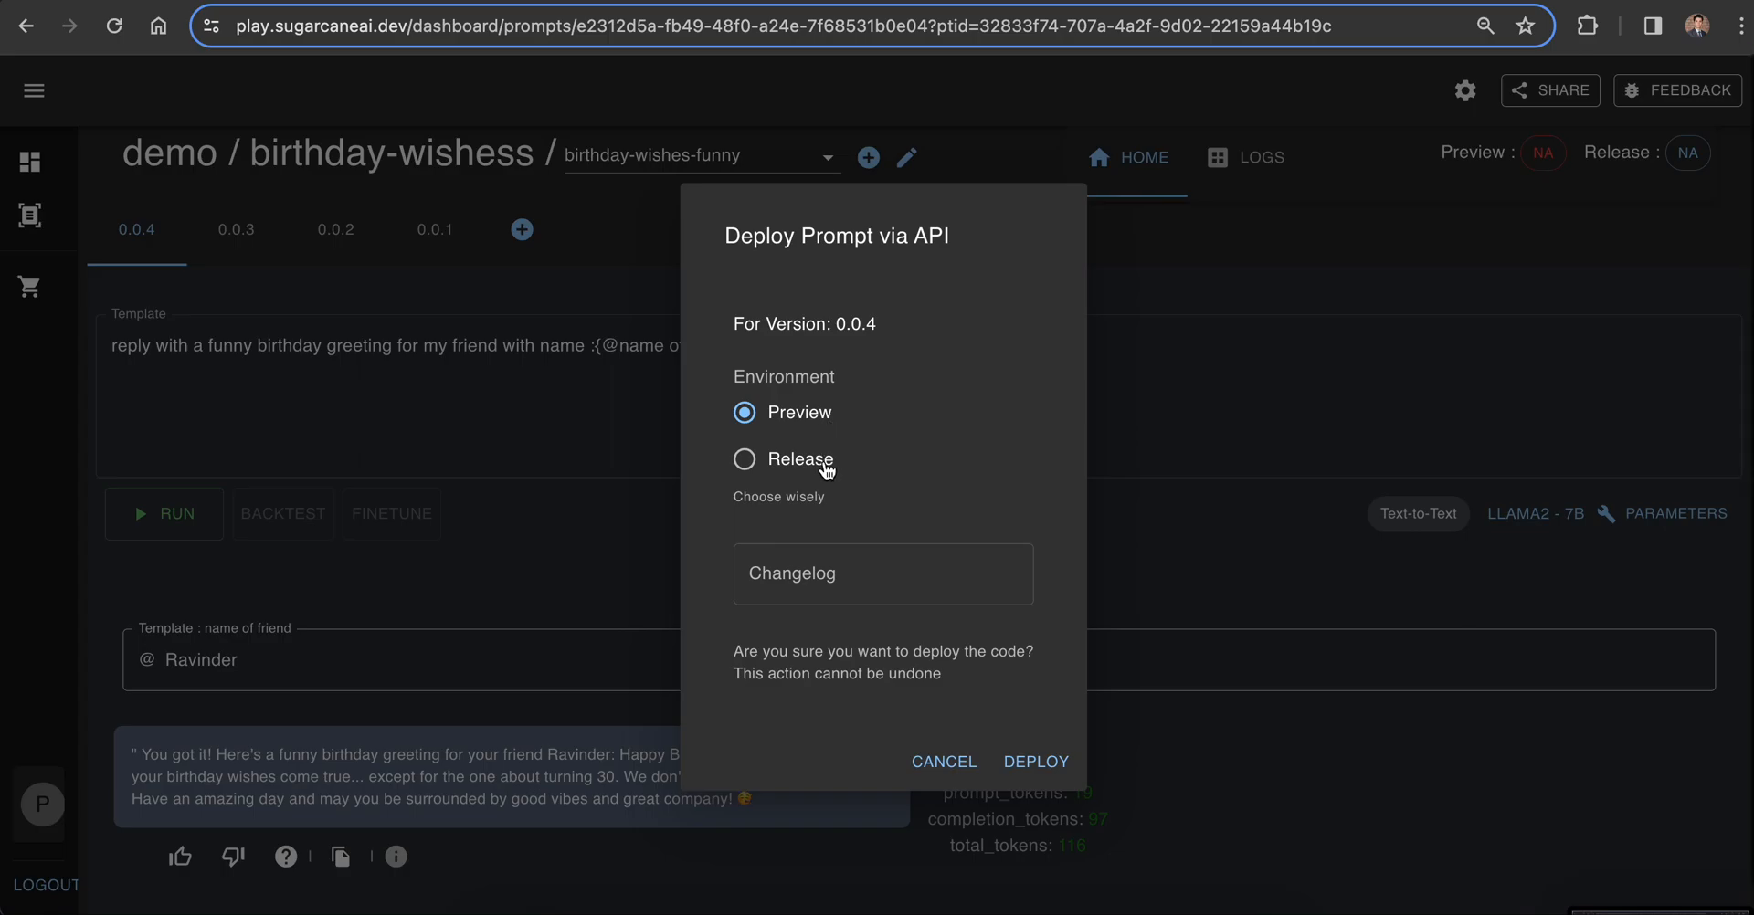
click(743, 458)
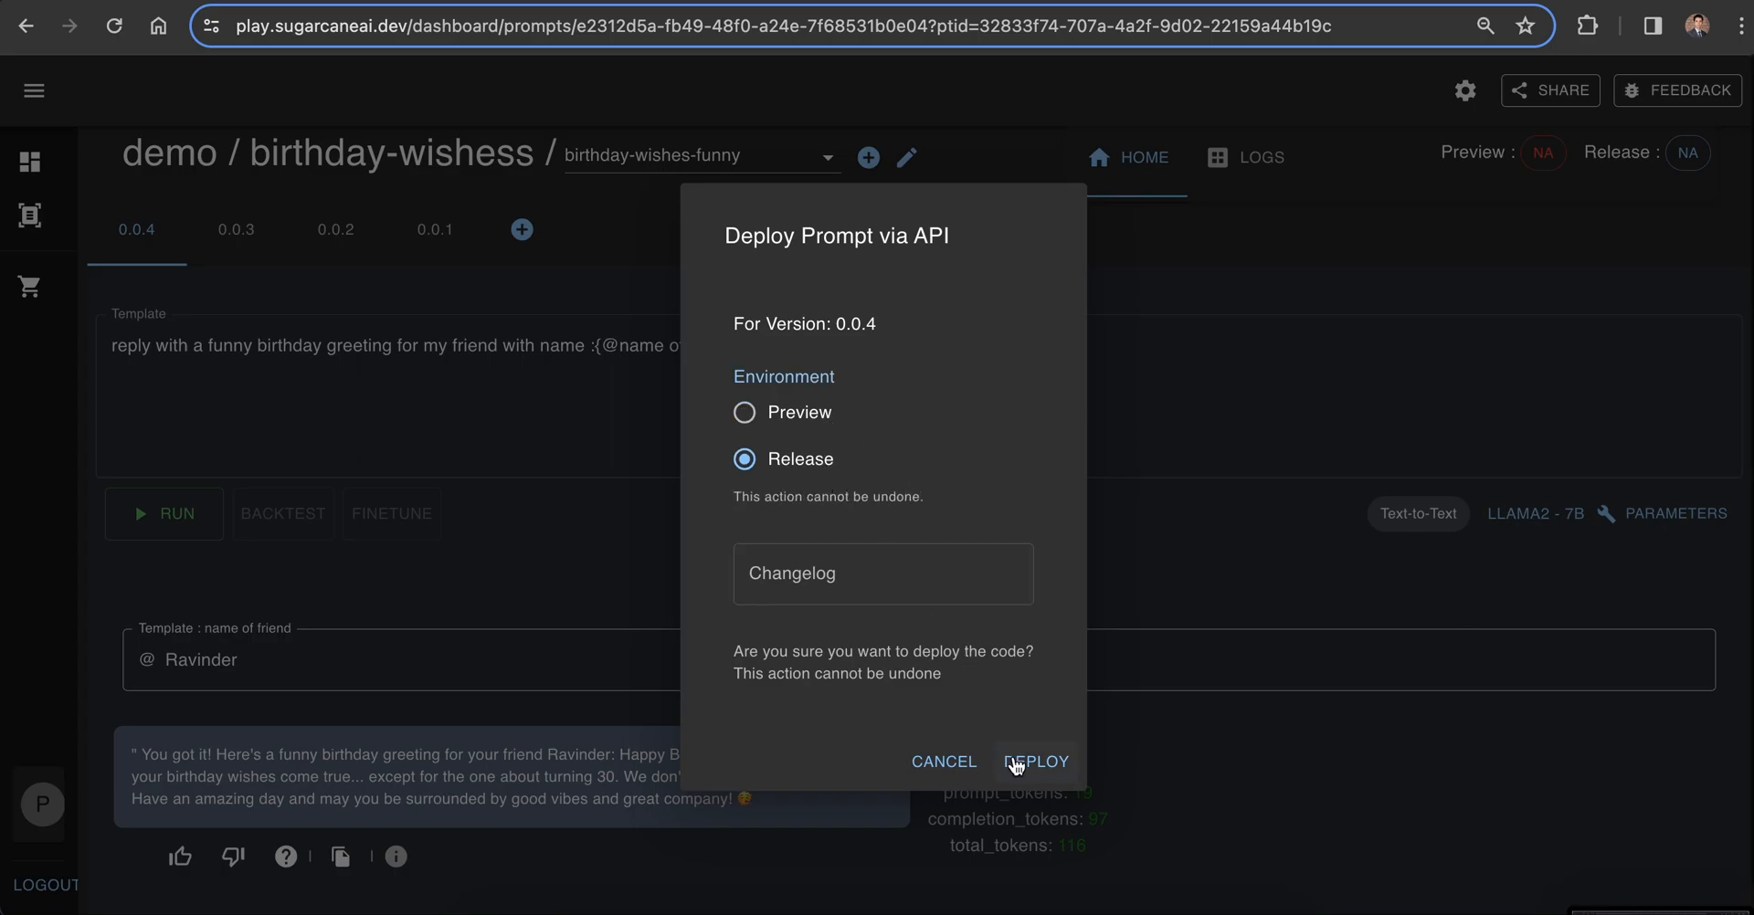
click(1036, 762)
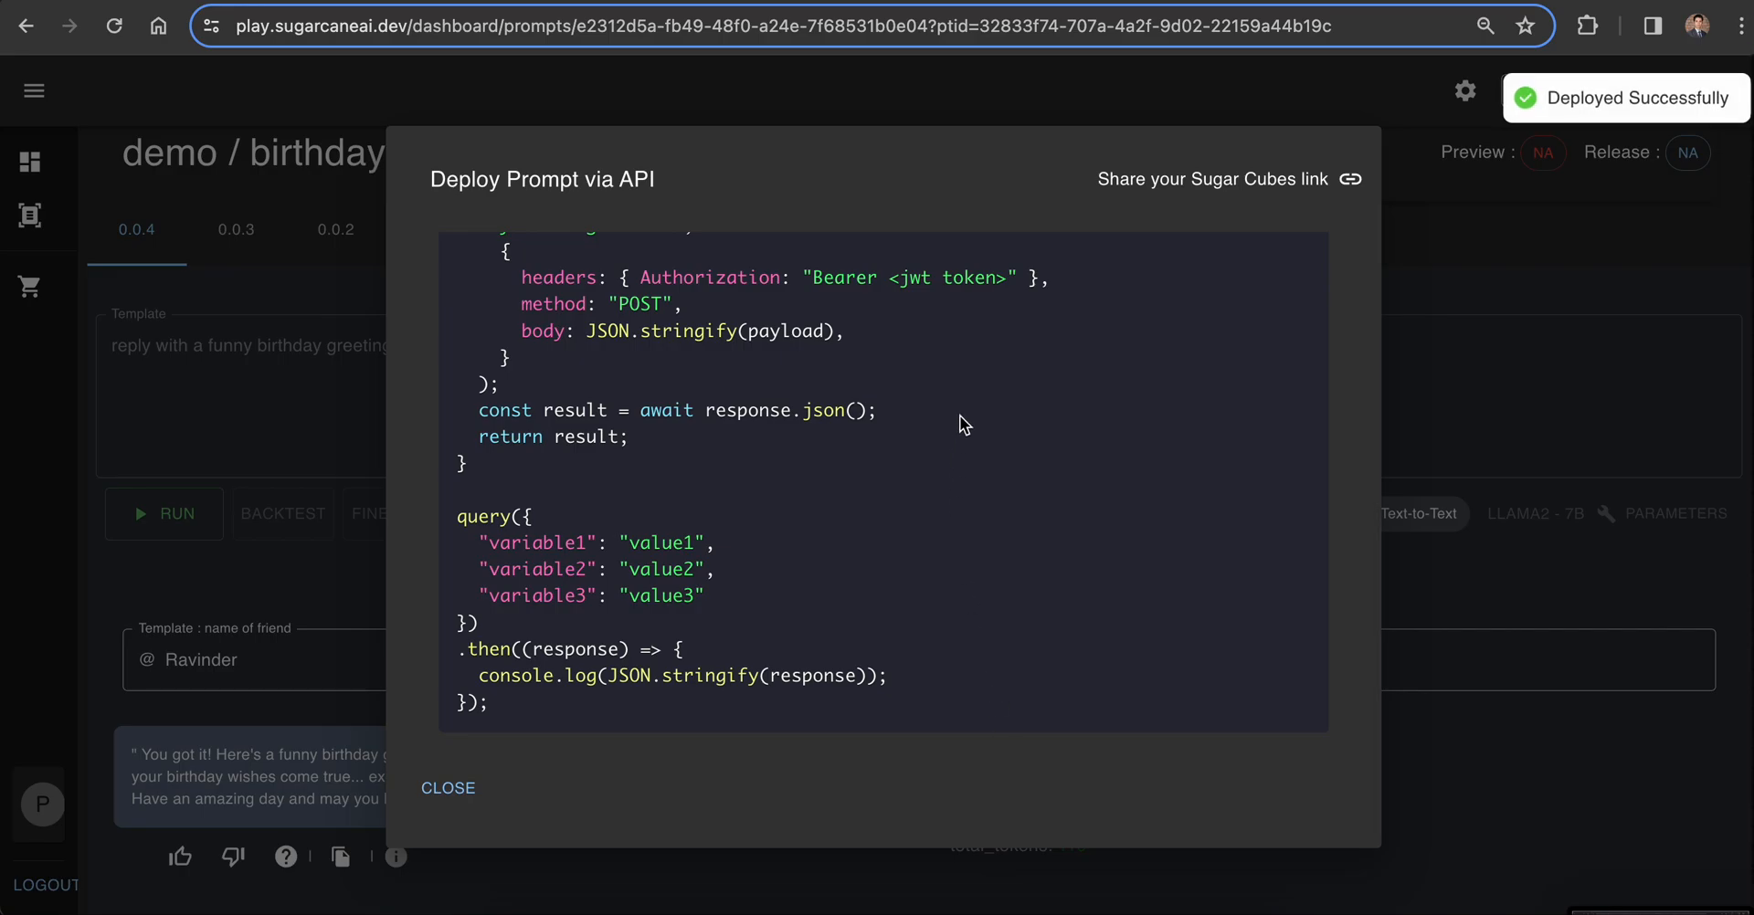
Step: Scroll the deploy code samples to the top and open the shared Sugar Cube link
scroll(up, 3)
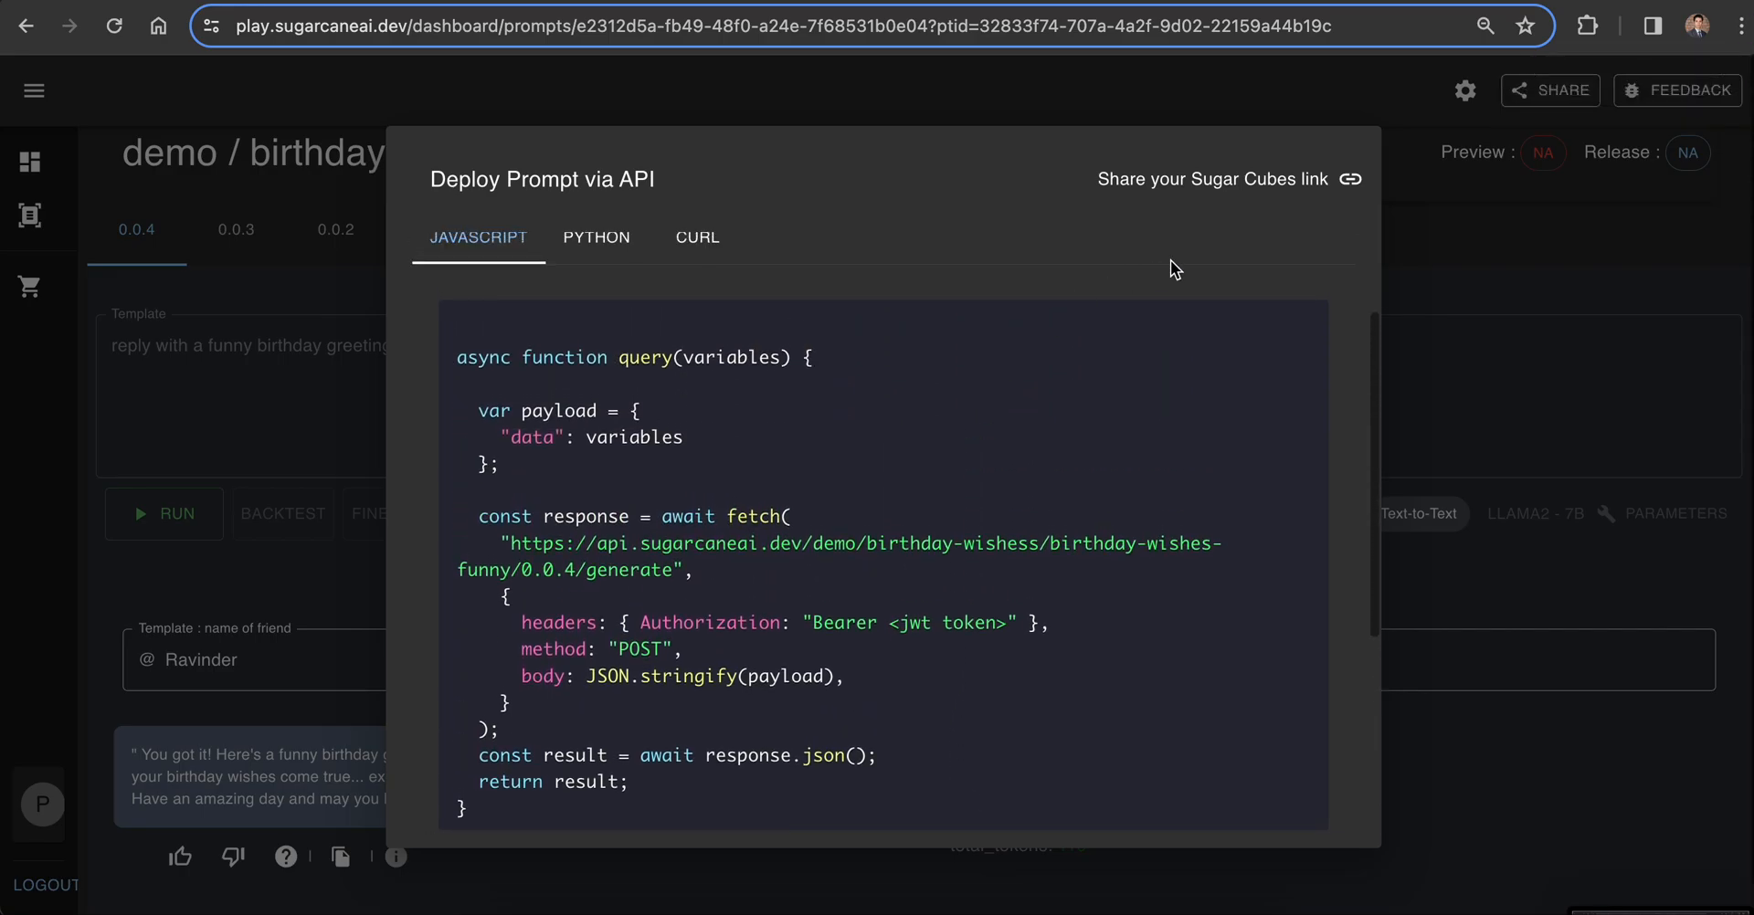
mouse_move(1284, 199)
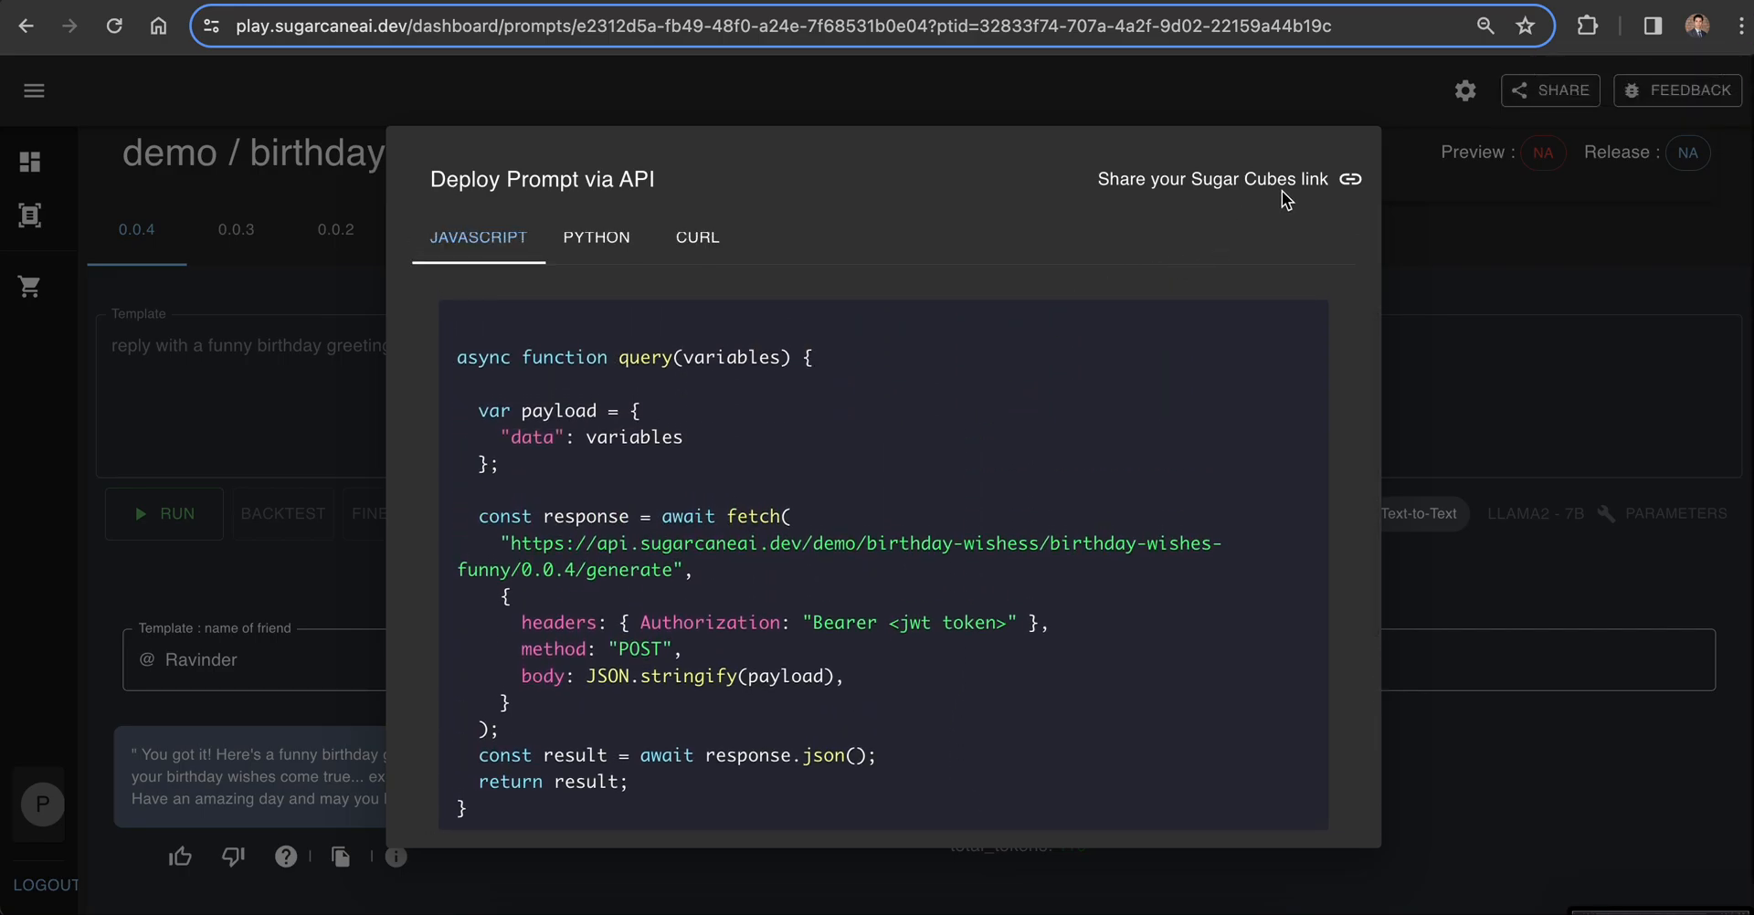
mouse_move(1126, 174)
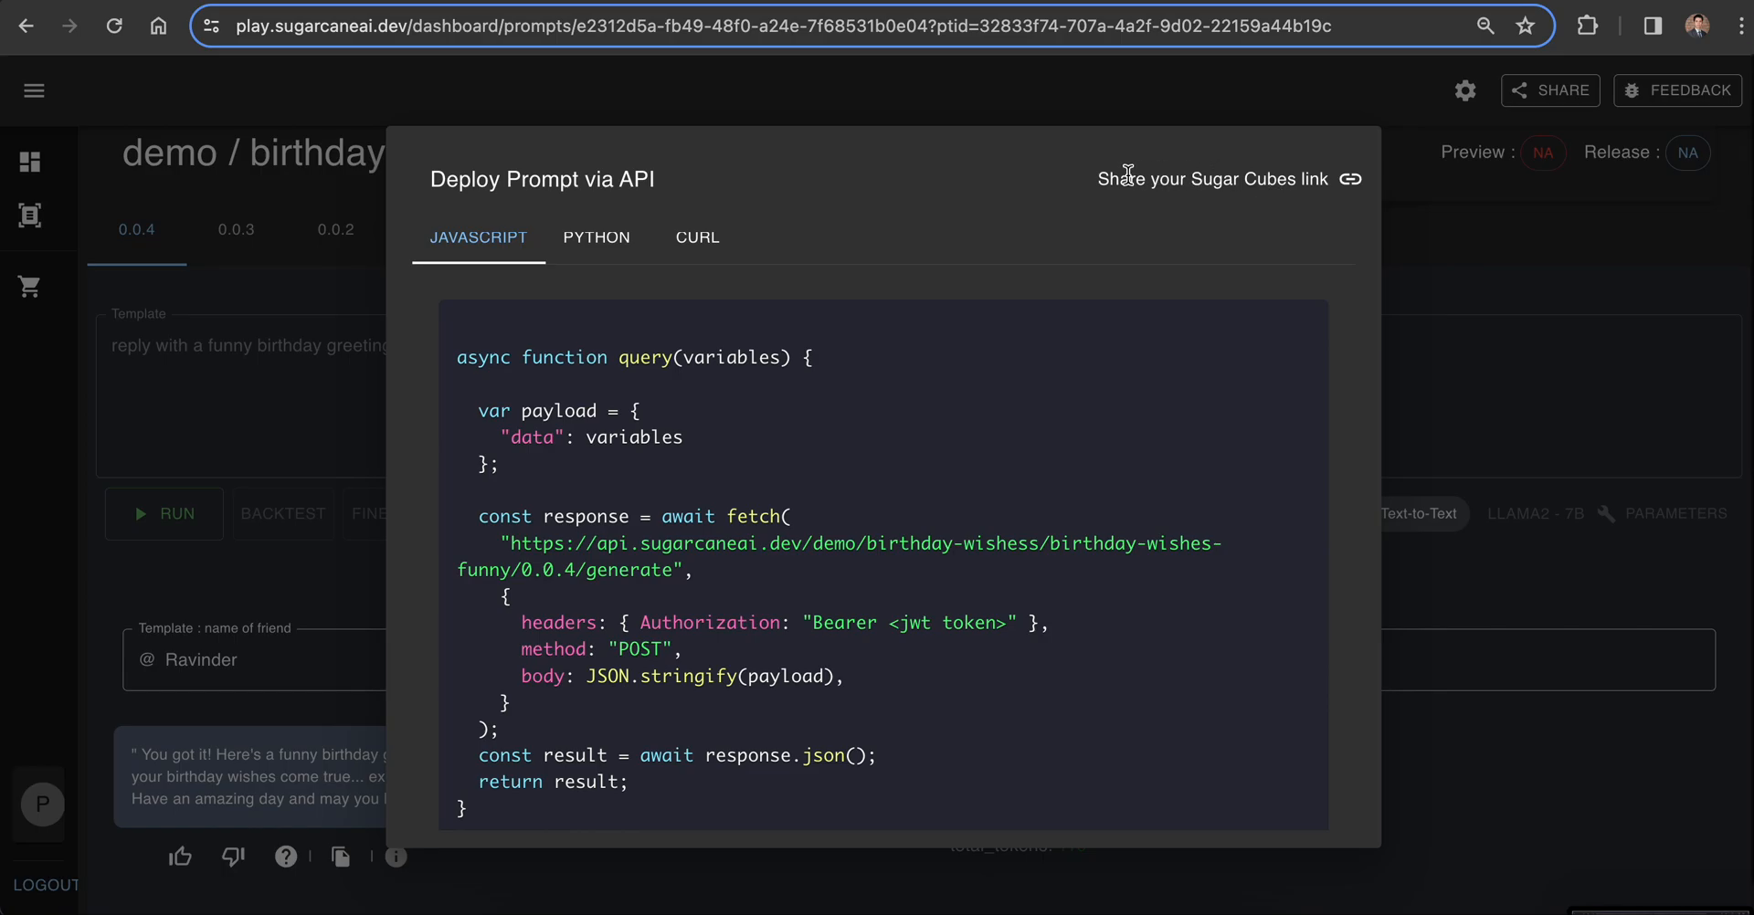
mouse_move(1350, 180)
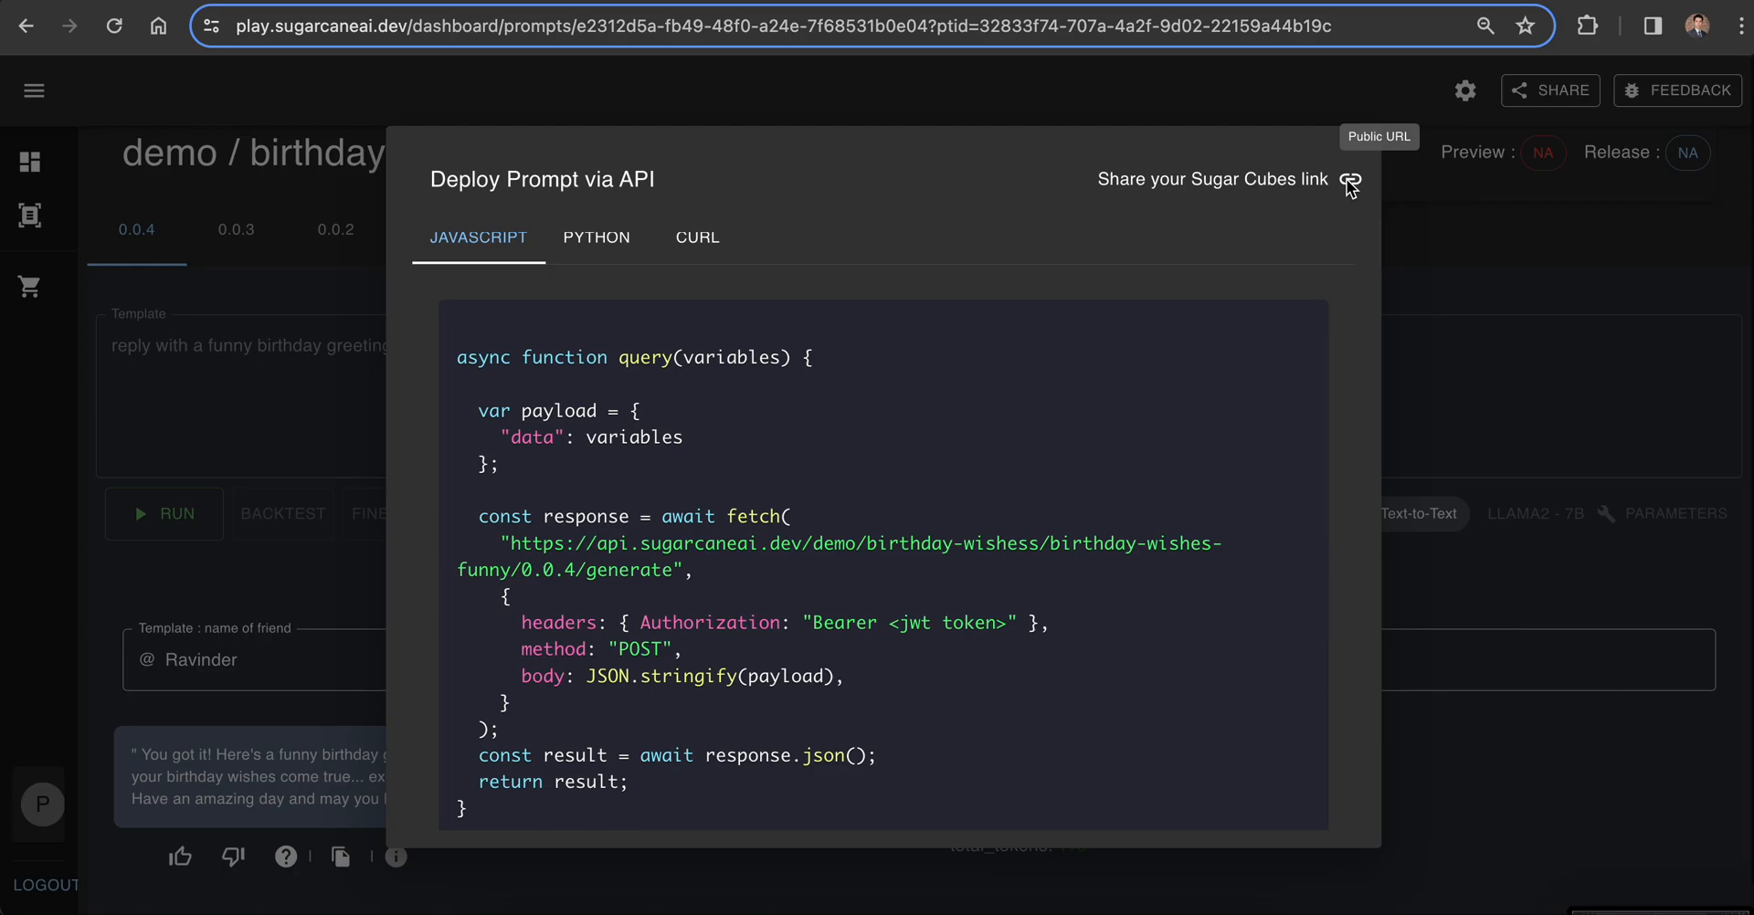
click(1350, 181)
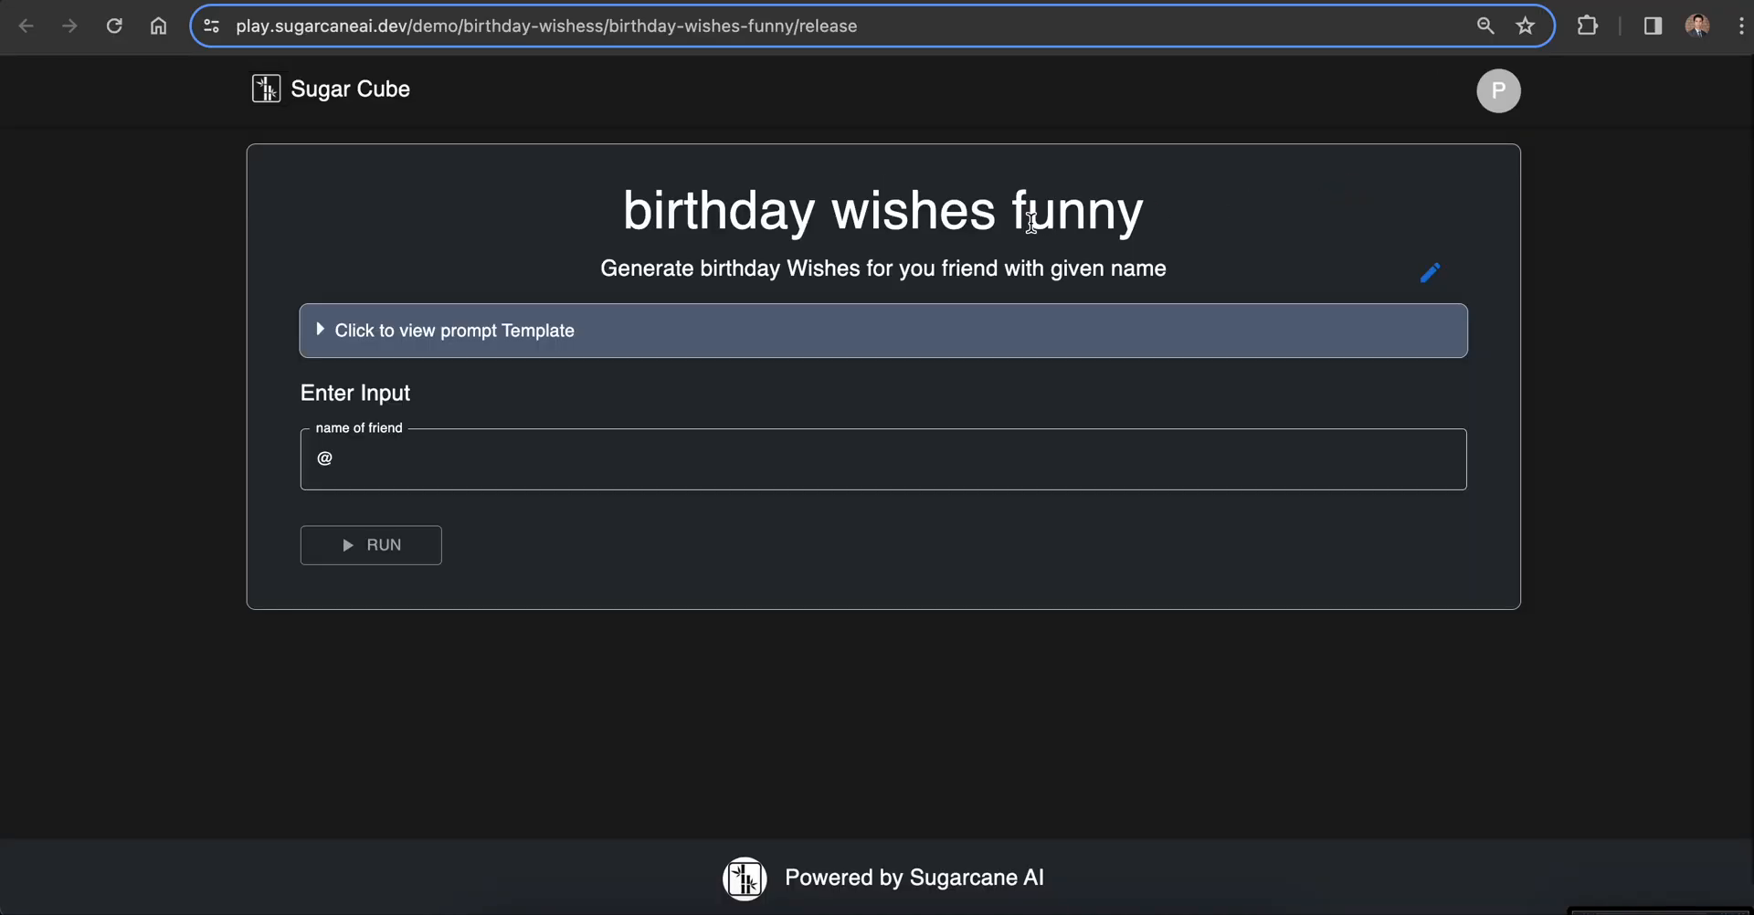
mouse_move(876, 135)
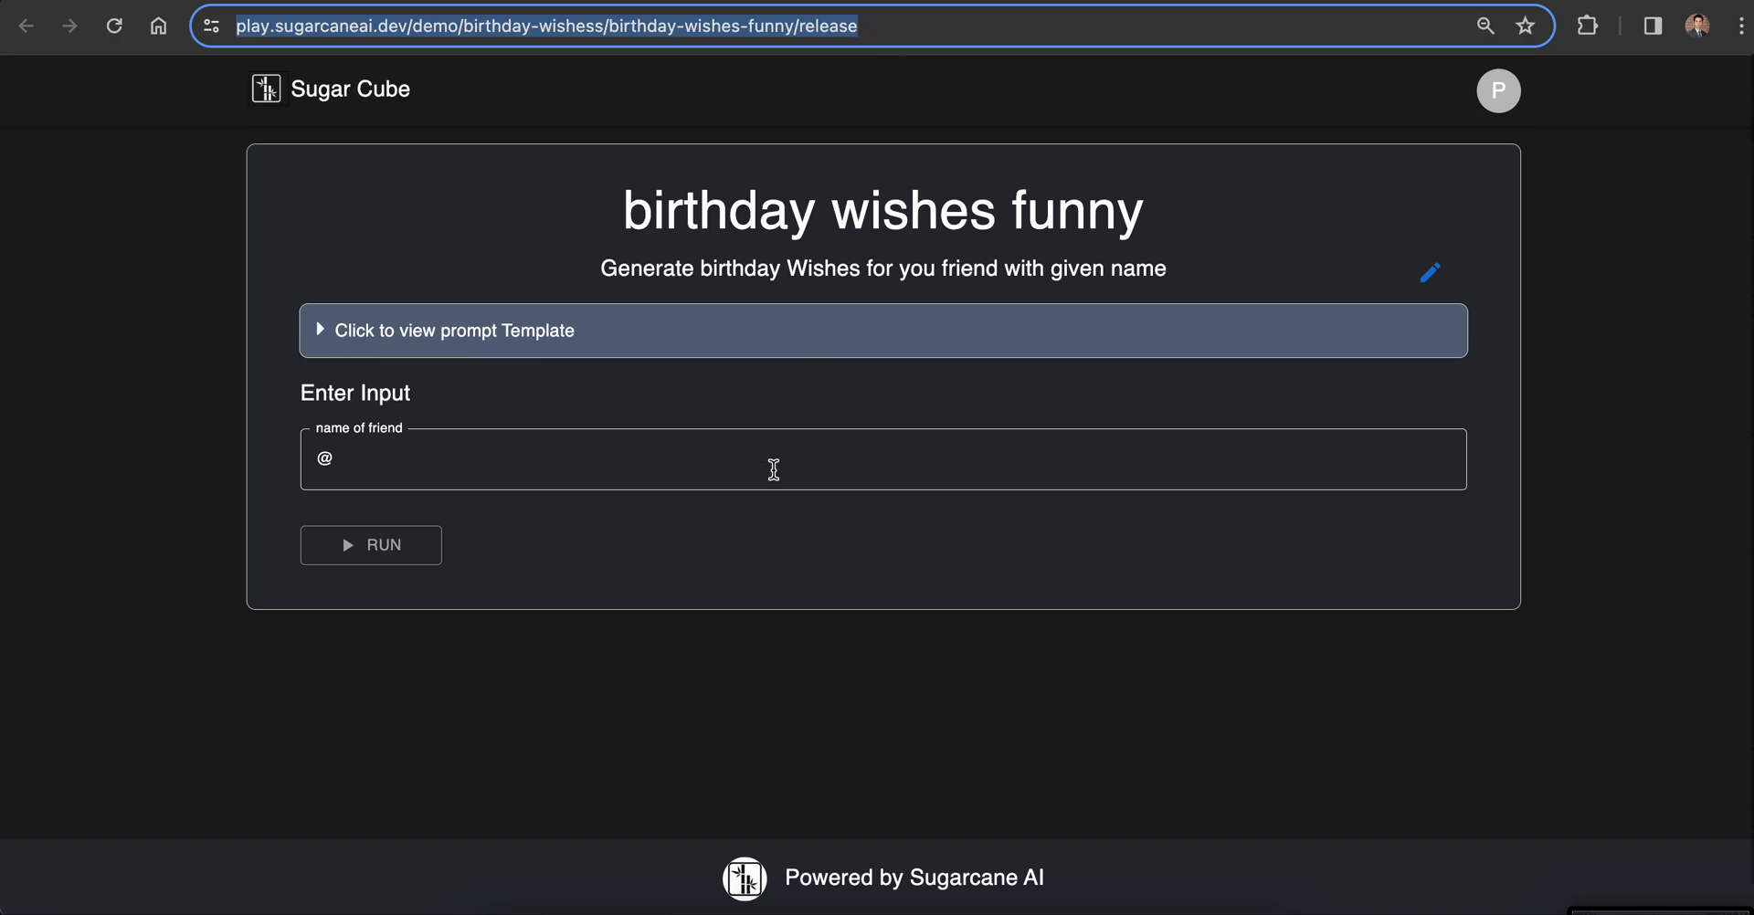
Step: Run the public funny birthday Sugar Cube with Ravinder as the friend's name
text(Ravinder)
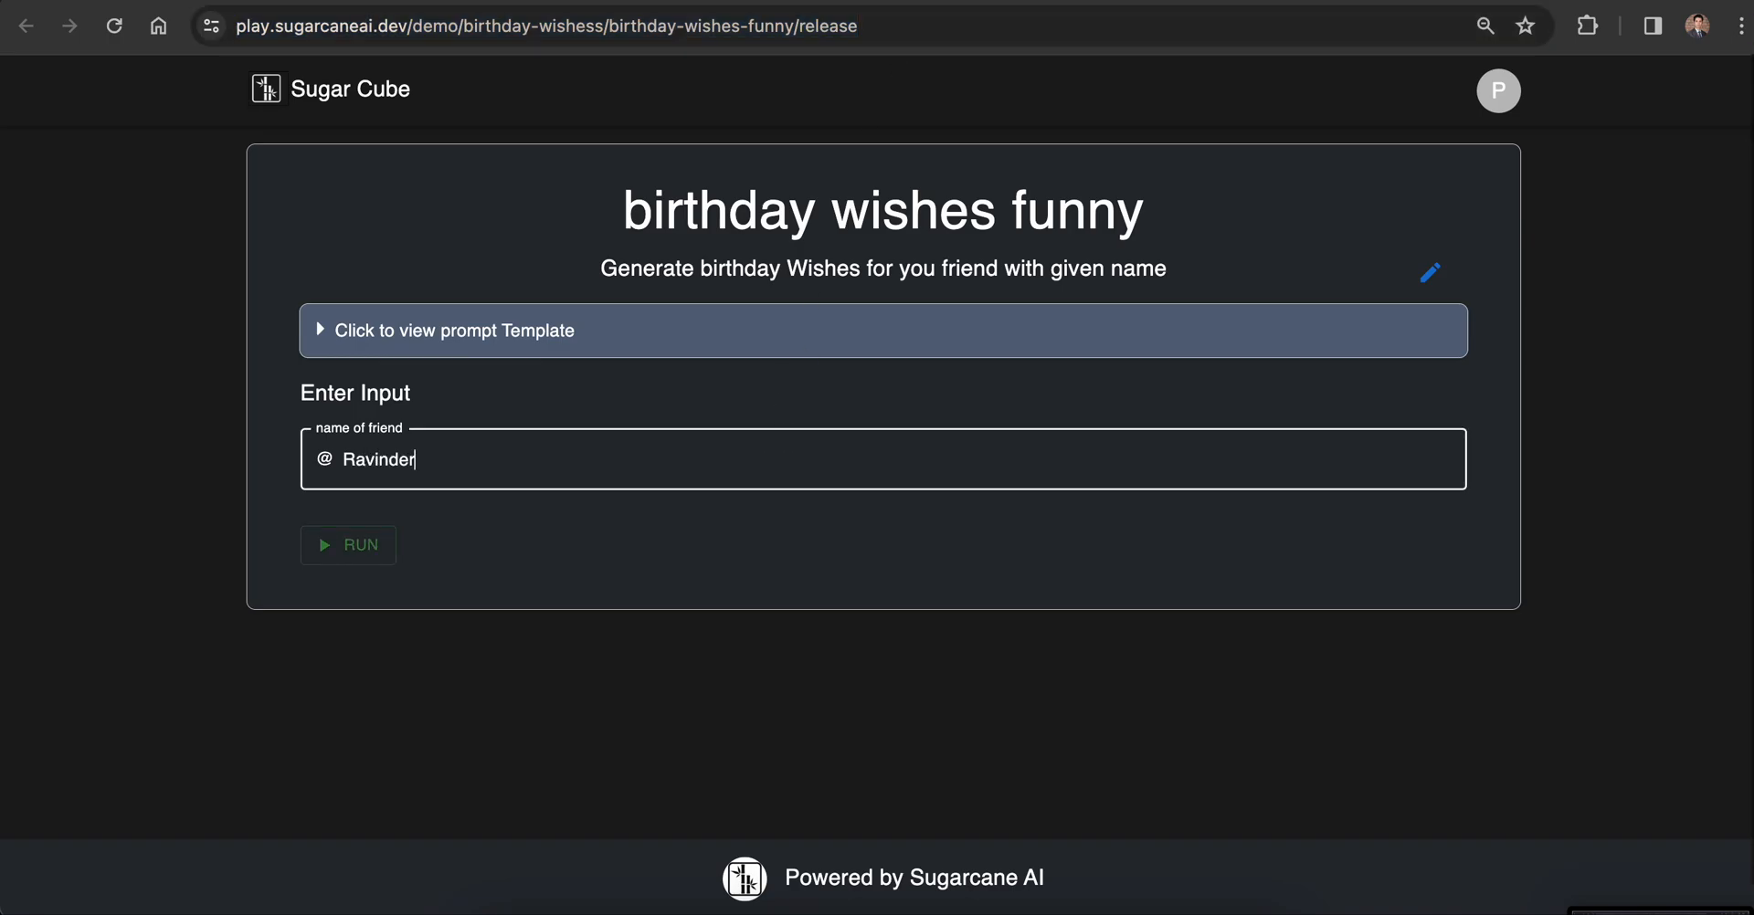
click(347, 545)
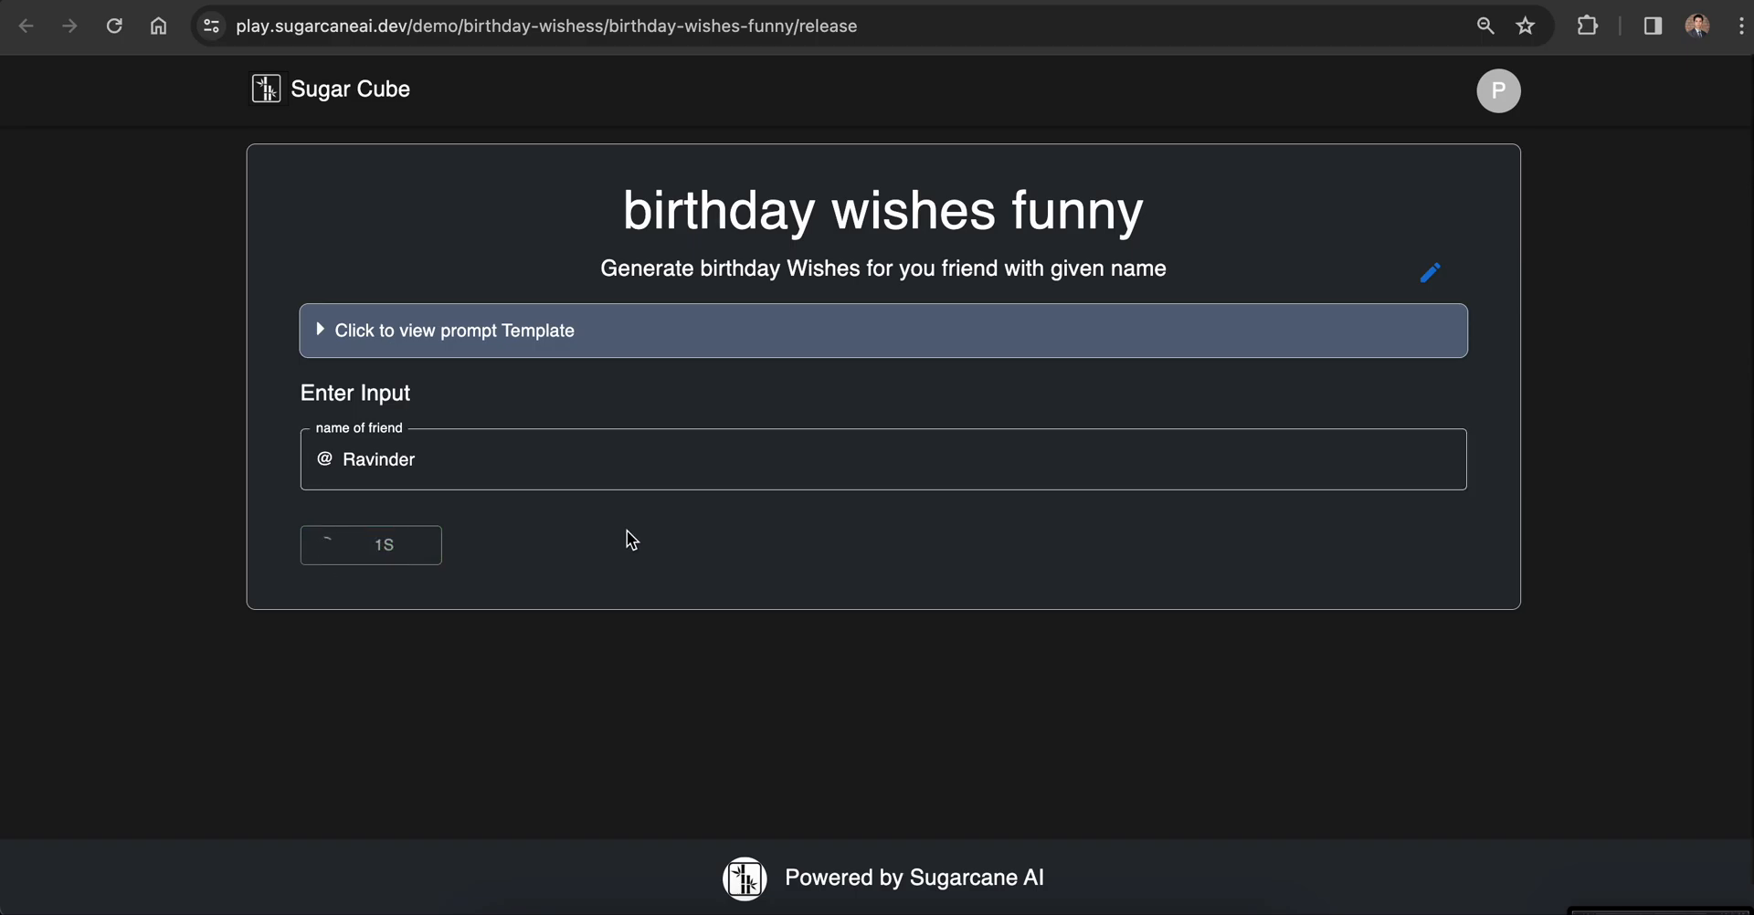